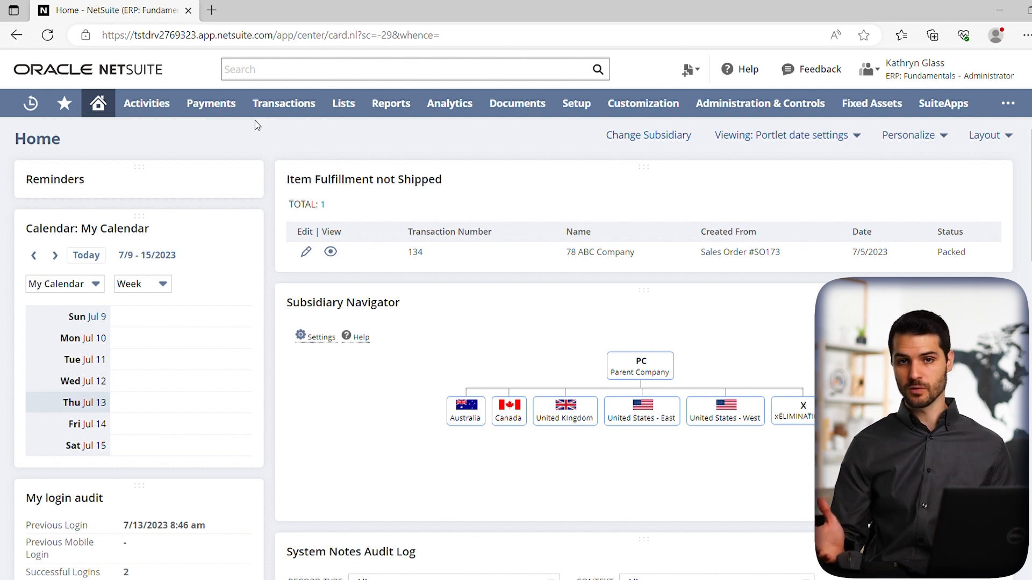
Show the Recent Records list on the home dashboard, with invoice INV165 at the top
{"action": "left_click", "coordinate": [211, 103]}
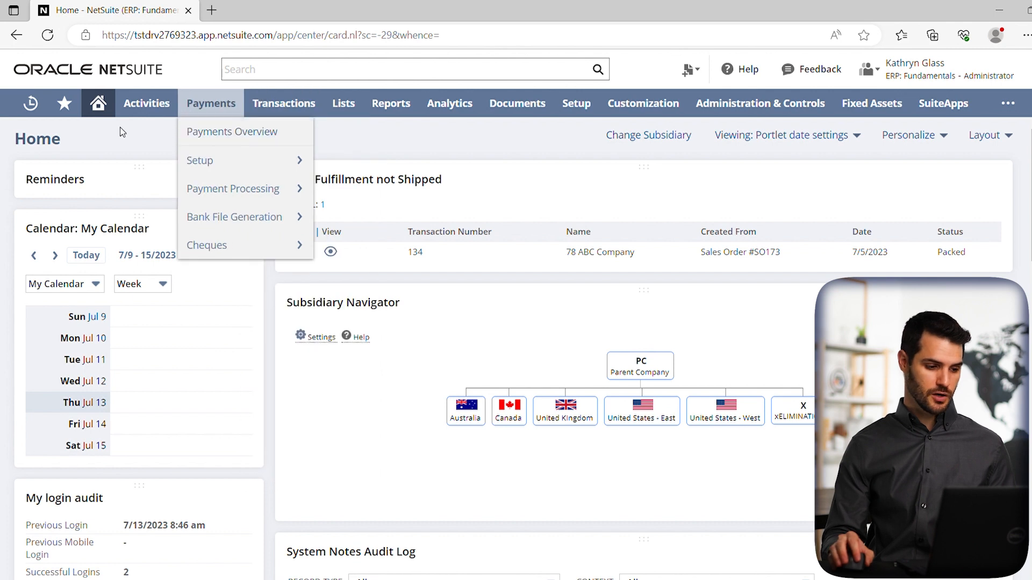
{"action": "left_click", "coordinate": [30, 103]}
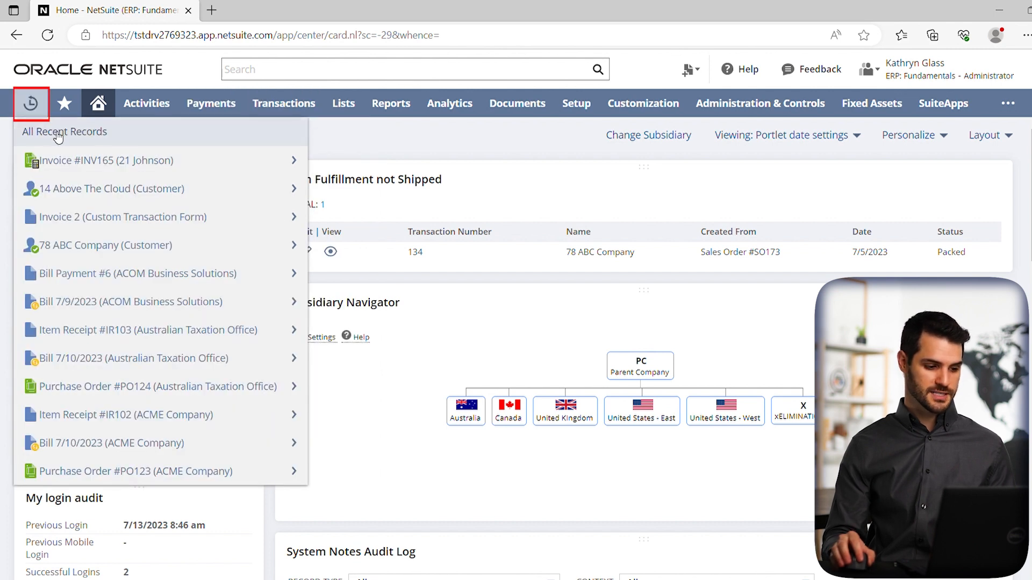
{"action": "mouse_move", "coordinate": [89, 164]}
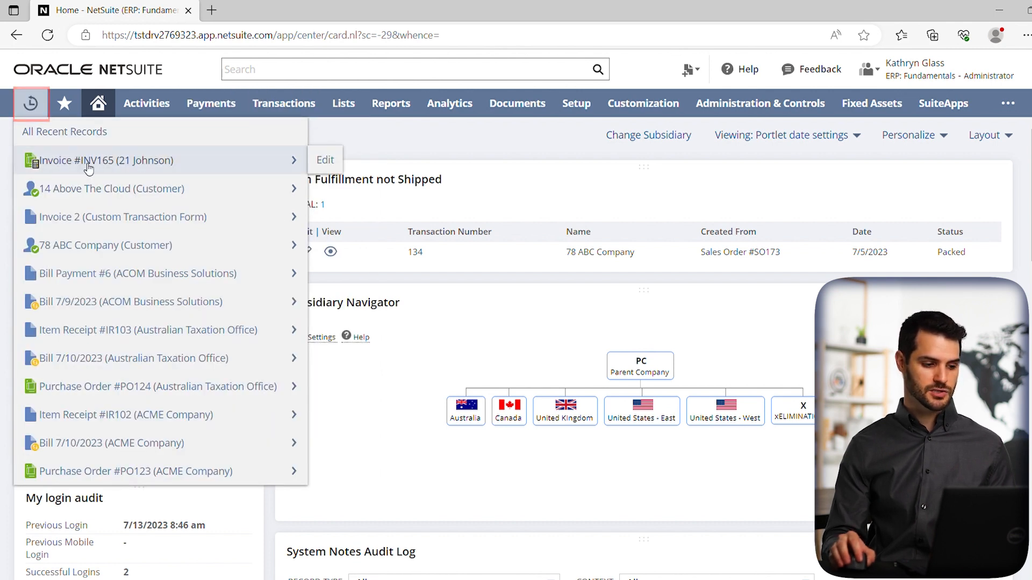
Open invoice INV165 for 21 Johnson from the Recent Records list
{"action": "left_click", "coordinate": [102, 160]}
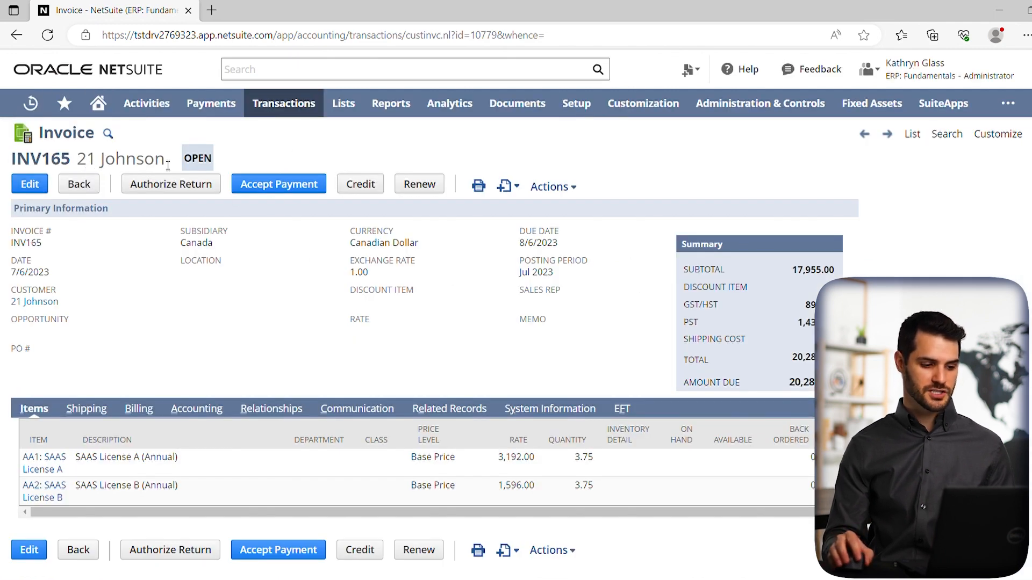
{"action": "mouse_move", "coordinate": [260, 228]}
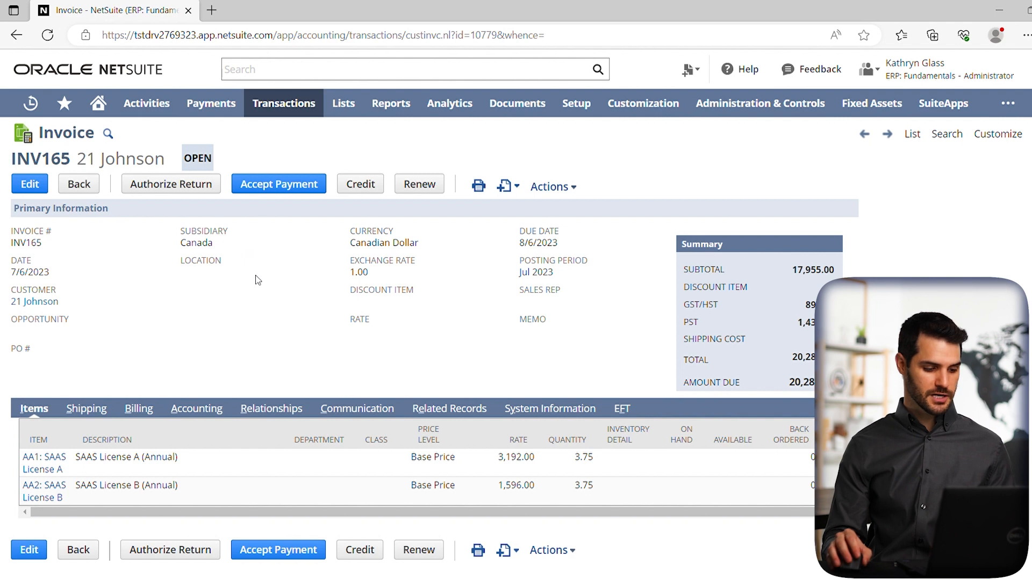
{"action": "mouse_move", "coordinate": [279, 304]}
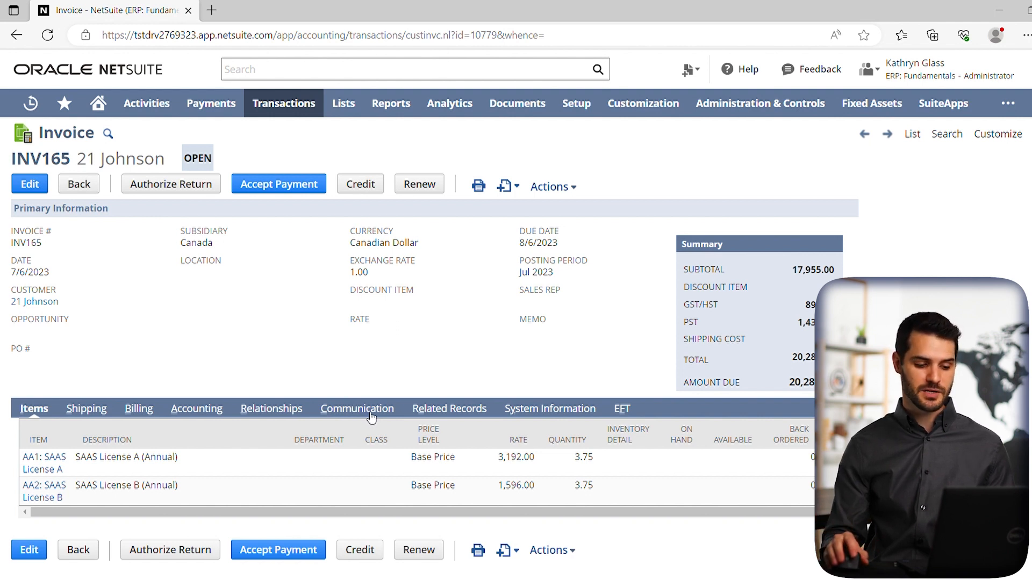
Show invoice INV165's Communication subtab and scroll to its empty Messages list
{"action": "left_click", "coordinate": [357, 407]}
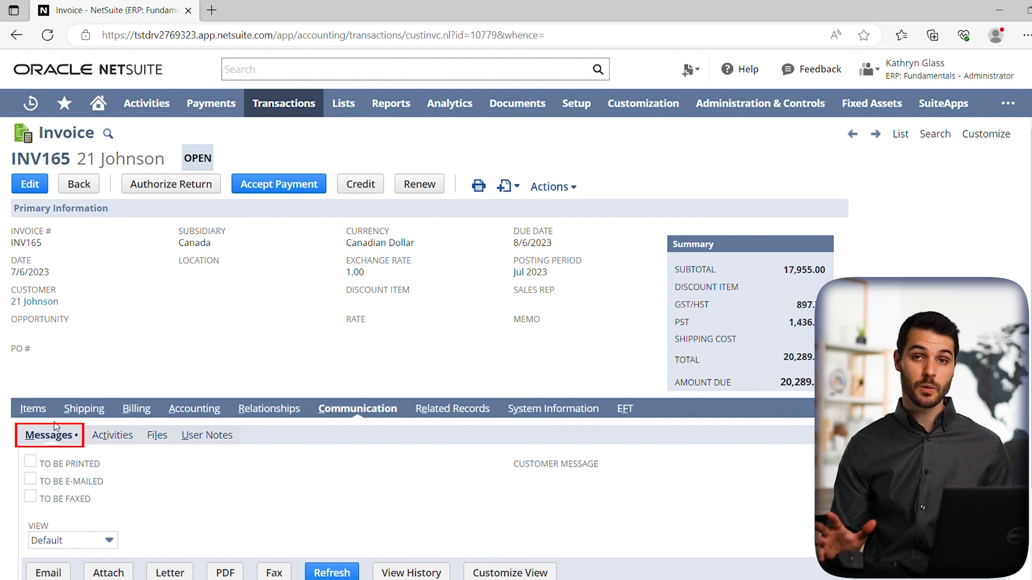
{"action": "scroll", "scroll_direction": "down", "scroll_amount": 3}
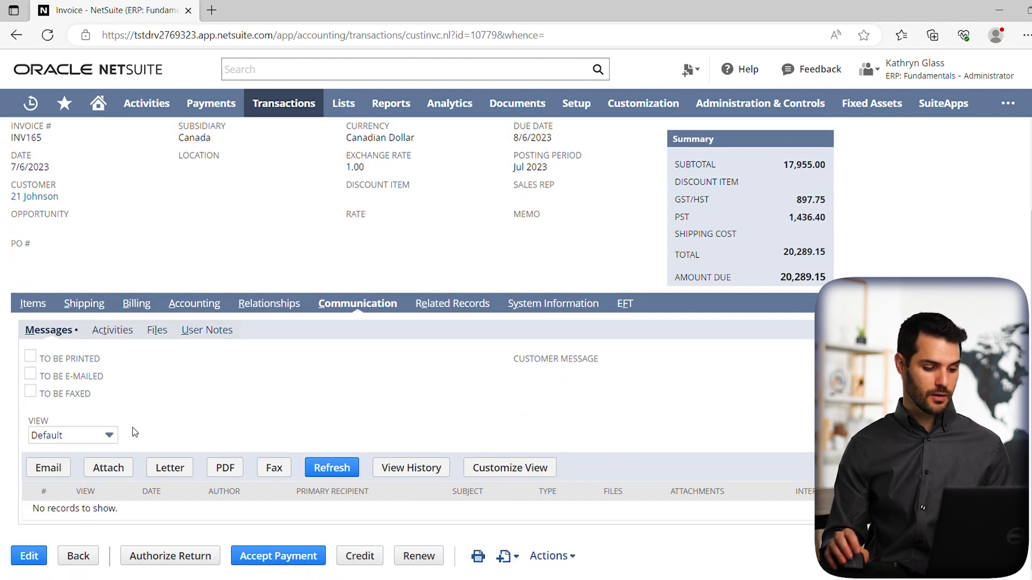
{"action": "mouse_move", "coordinate": [151, 424]}
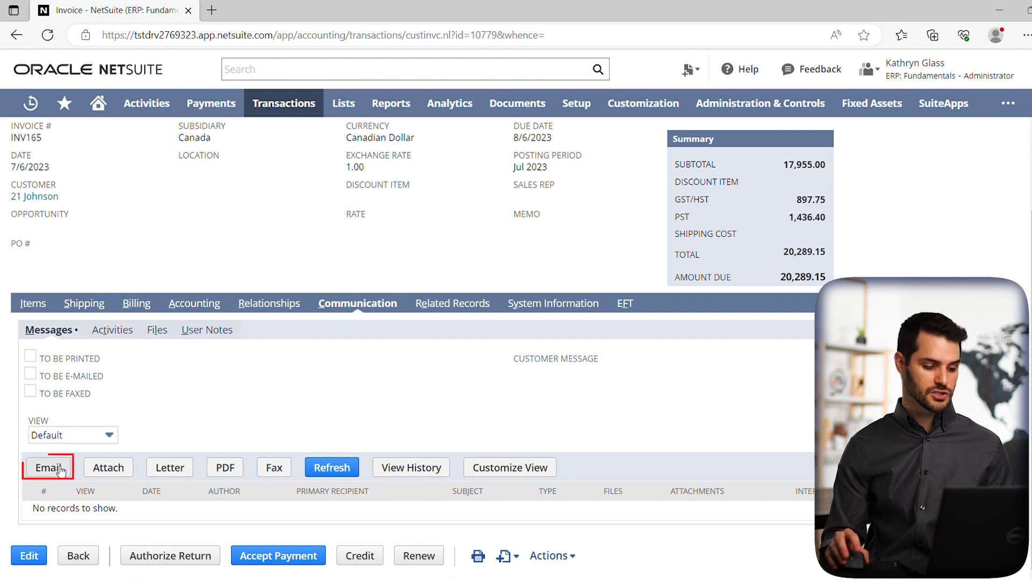
{"action": "left_click", "coordinate": [48, 467]}
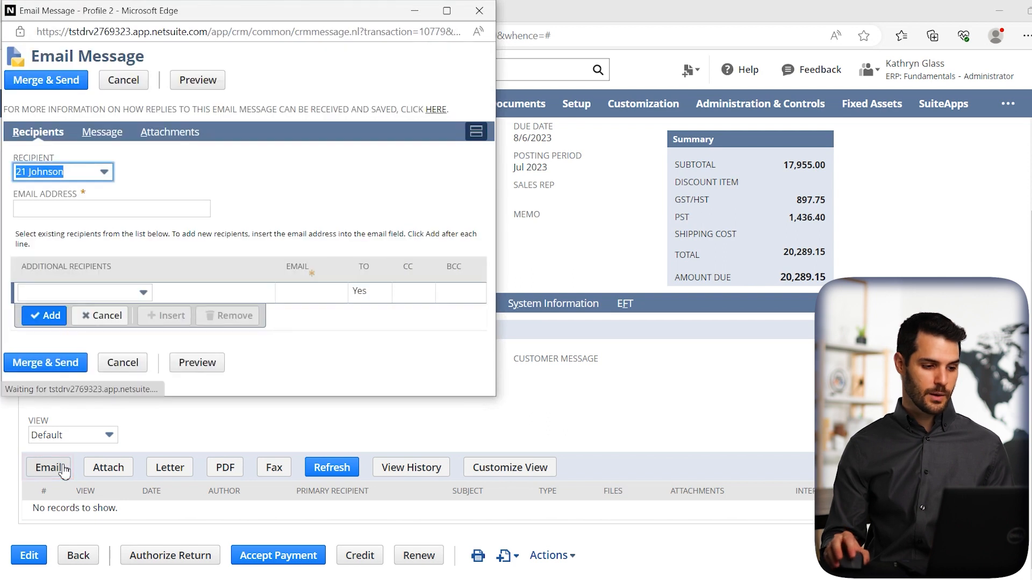
{"action": "mouse_move", "coordinate": [135, 257]}
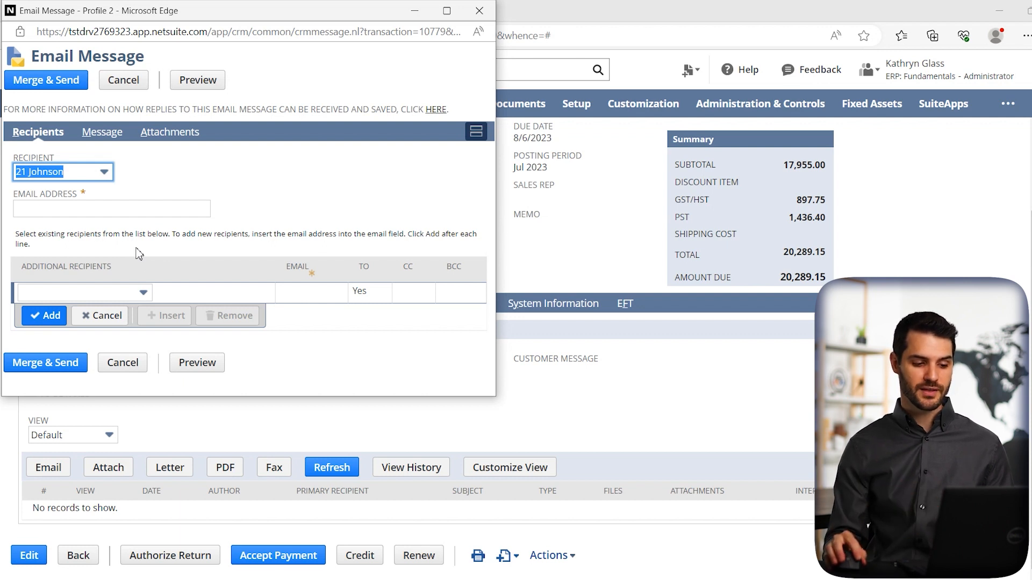
{"action": "mouse_move", "coordinate": [104, 190]}
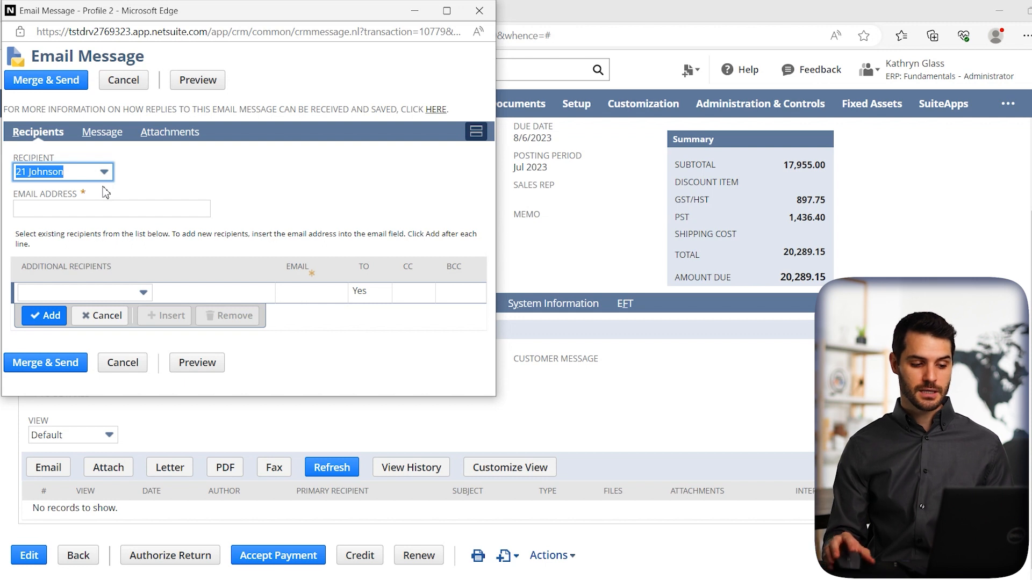
{"action": "mouse_move", "coordinate": [116, 201]}
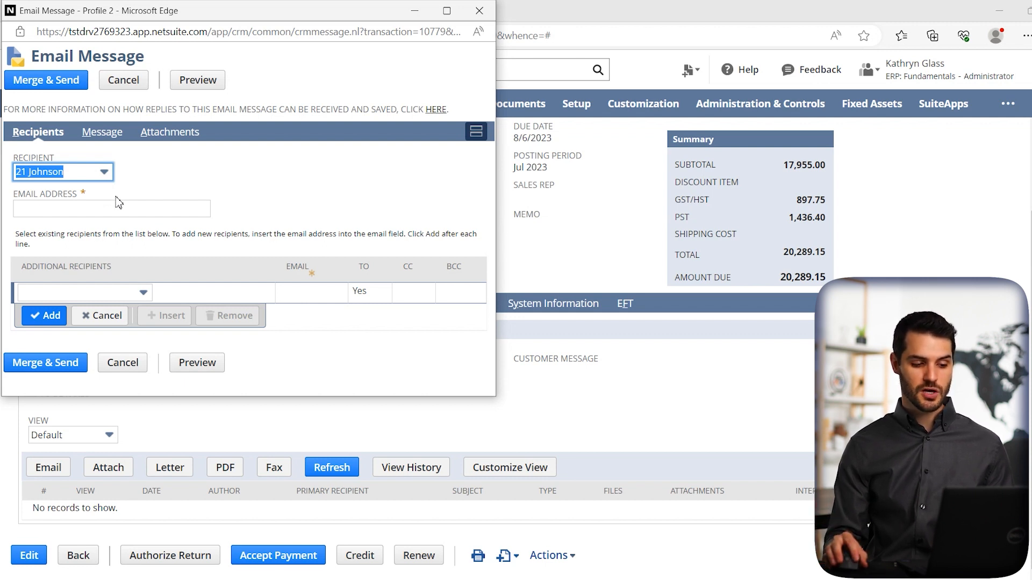
{"action": "left_click", "coordinate": [102, 172]}
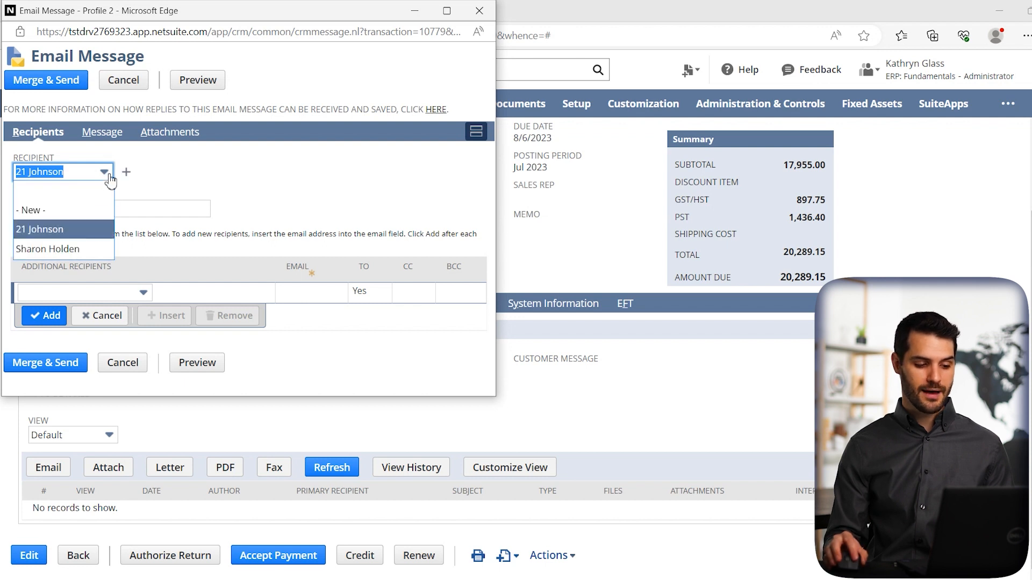
{"action": "left_click", "coordinate": [48, 249]}
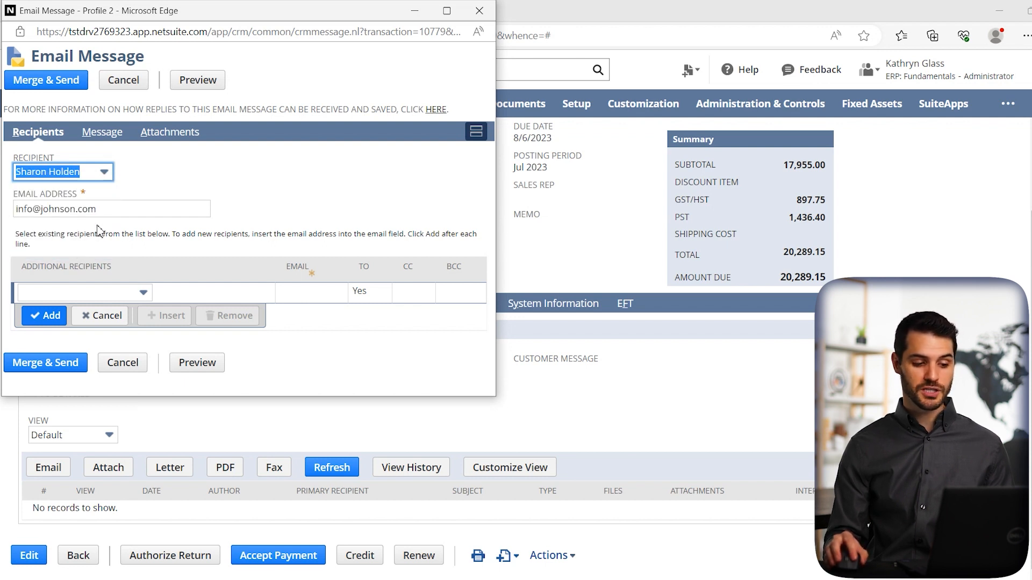
{"action": "mouse_move", "coordinate": [133, 200]}
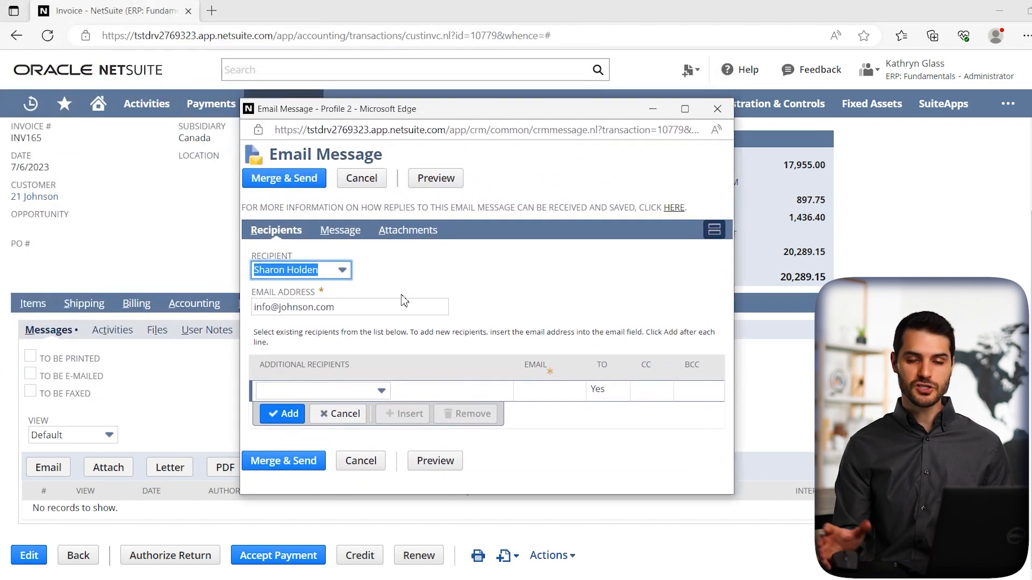
{"action": "mouse_move", "coordinate": [392, 370]}
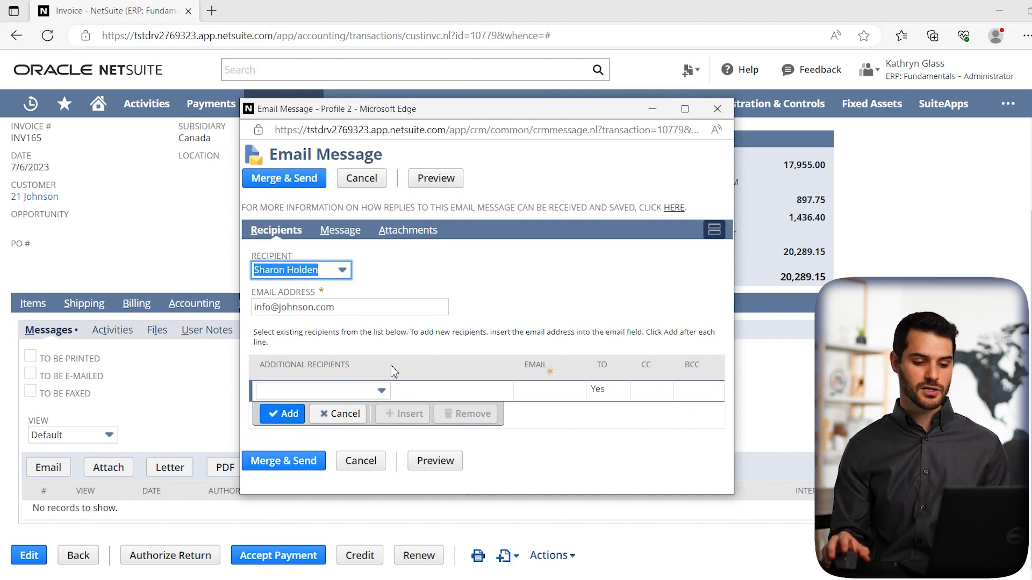
{"action": "left_click", "coordinate": [380, 390]}
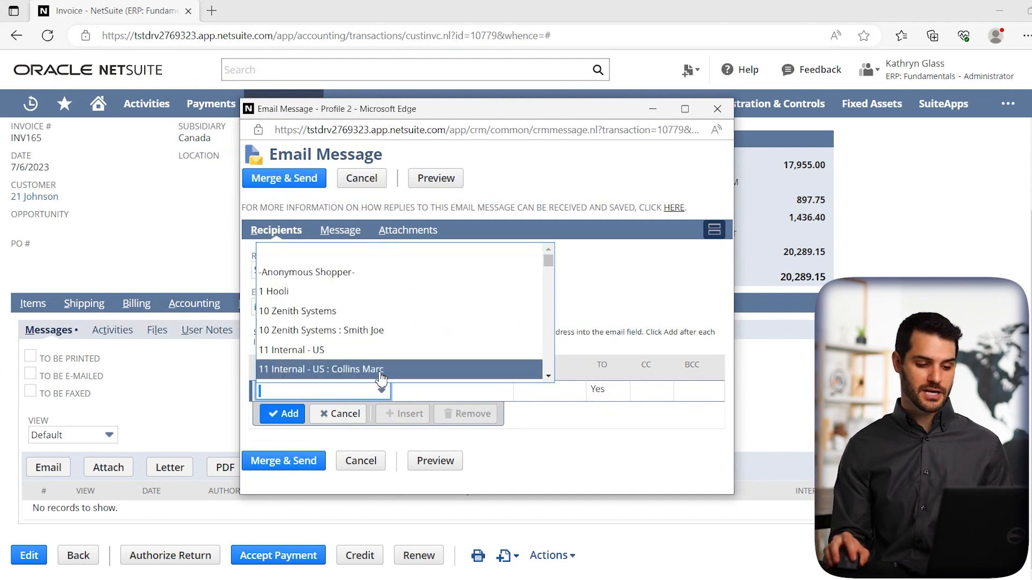
{"action": "scroll", "scroll_direction": "down", "scroll_amount": 3}
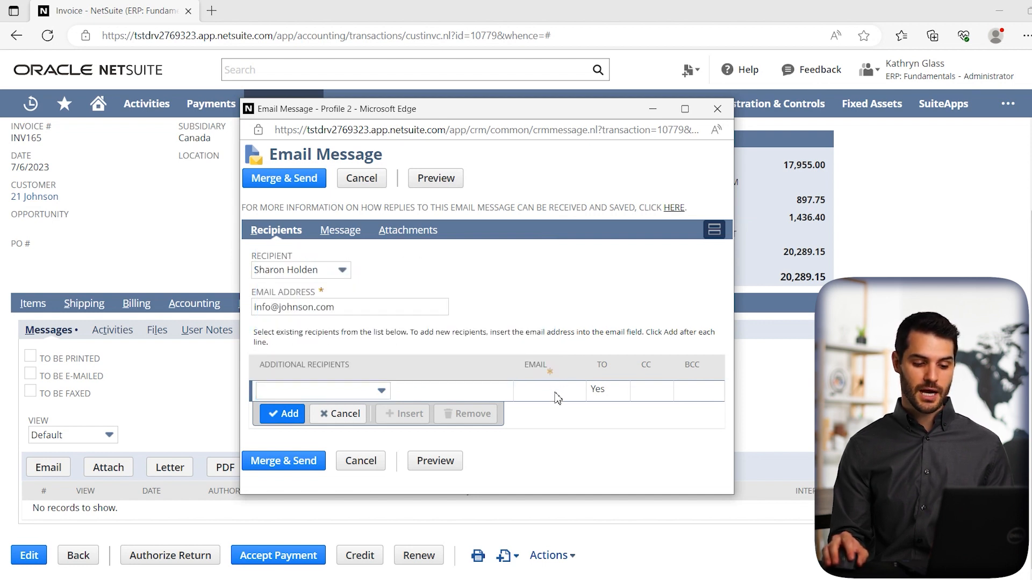
{"action": "mouse_move", "coordinate": [574, 416]}
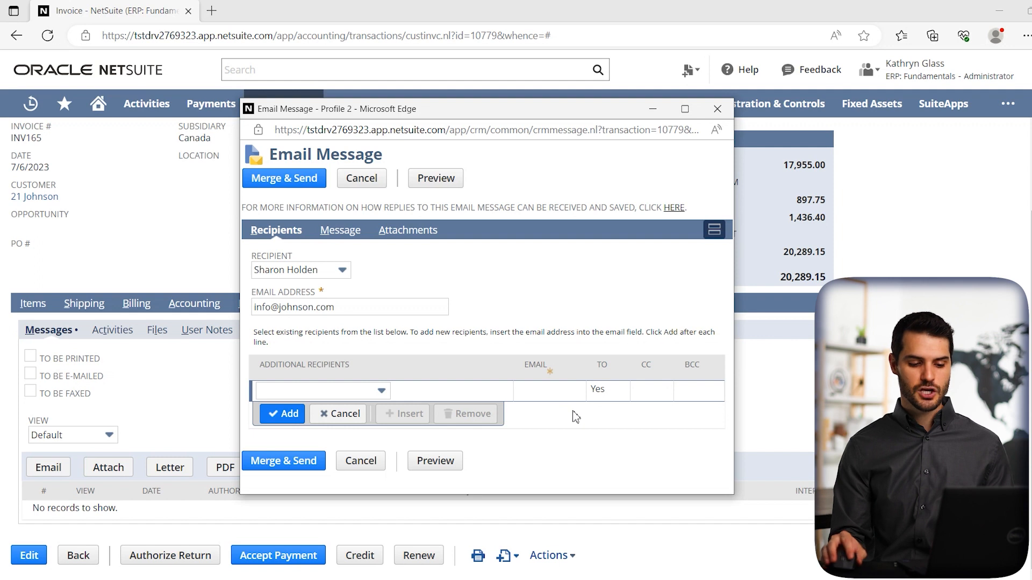
{"action": "mouse_move", "coordinate": [648, 402]}
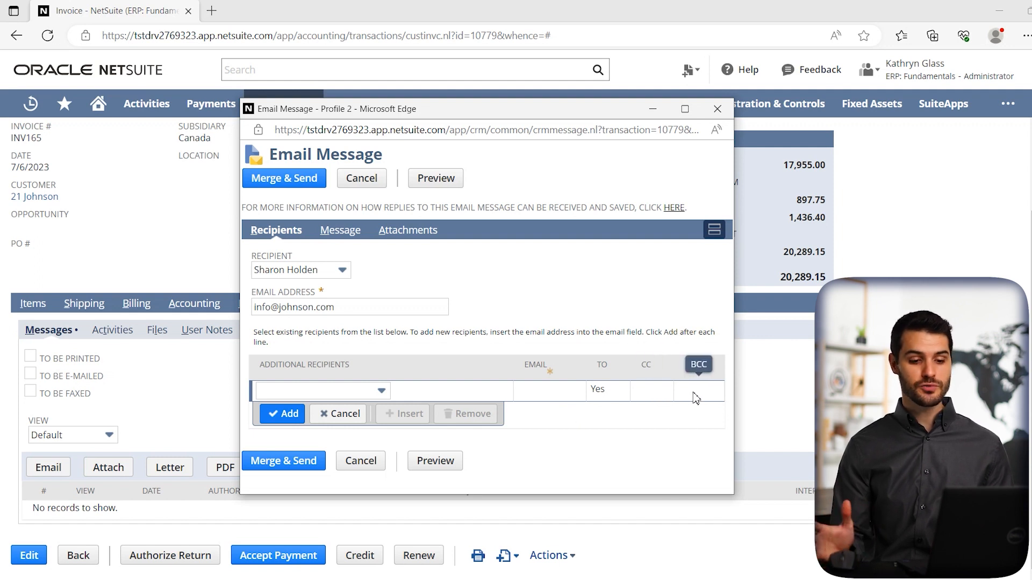
{"action": "mouse_move", "coordinate": [697, 423]}
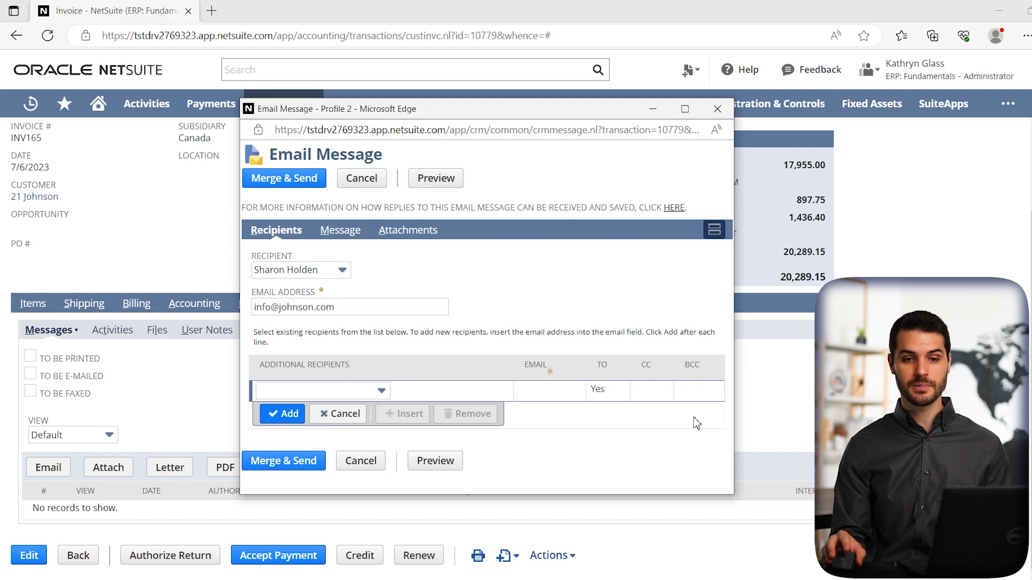
{"action": "mouse_move", "coordinate": [696, 424]}
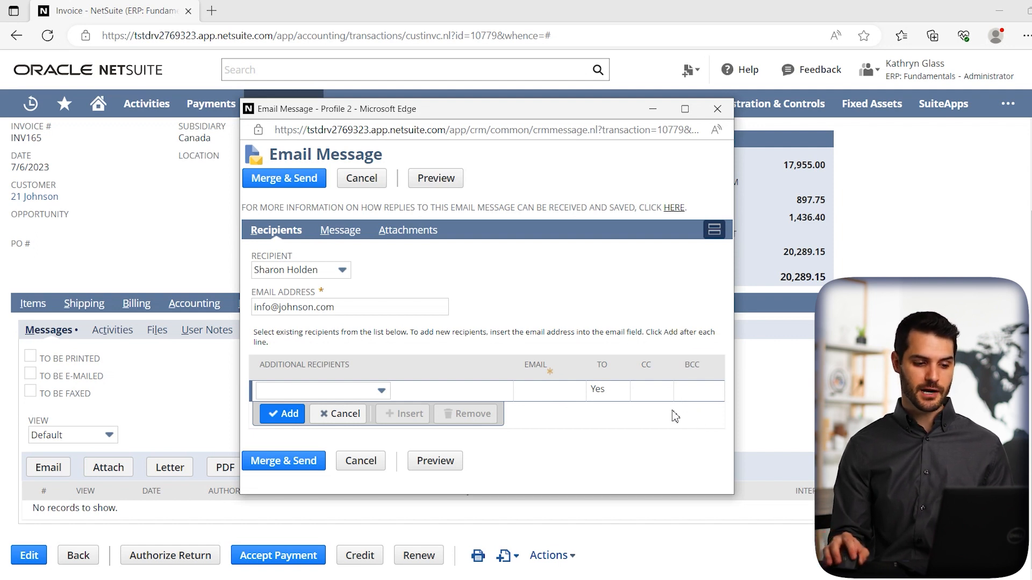
{"action": "mouse_move", "coordinate": [343, 248]}
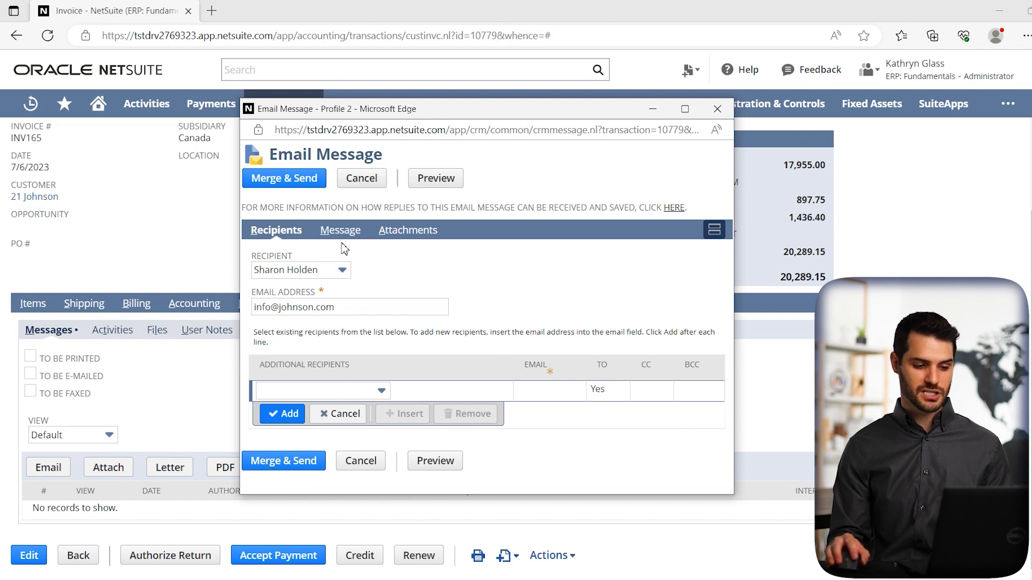
Apply the Invoice Notification 1 template and review the merged subject and message body
{"action": "left_click", "coordinate": [338, 230]}
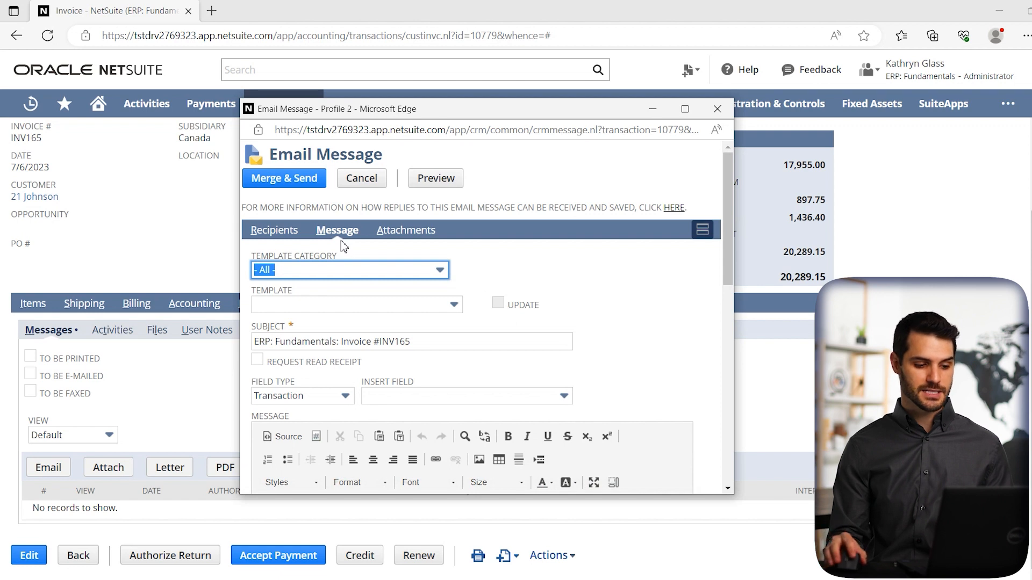
{"action": "mouse_move", "coordinate": [459, 279]}
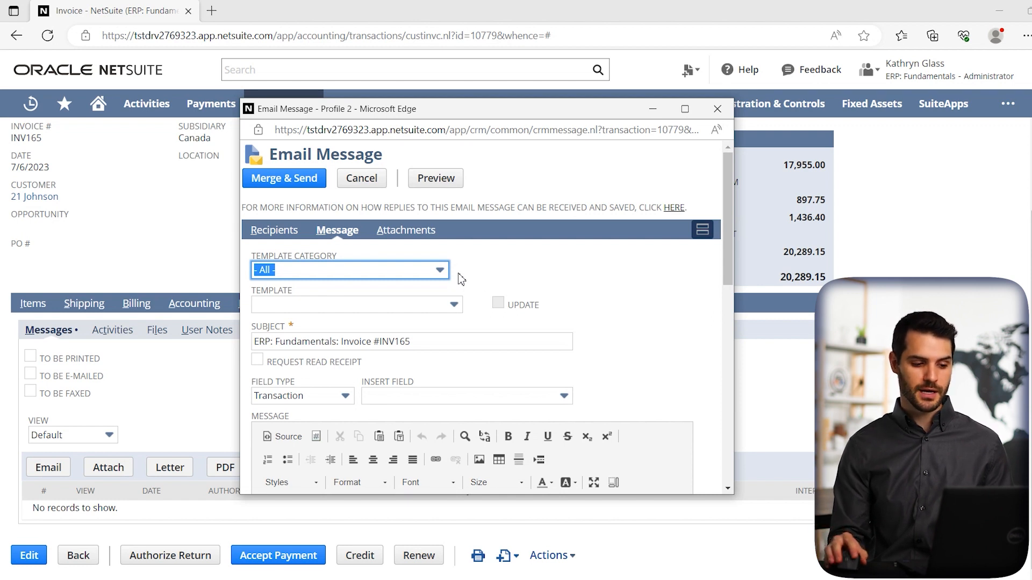
{"action": "mouse_move", "coordinate": [475, 304]}
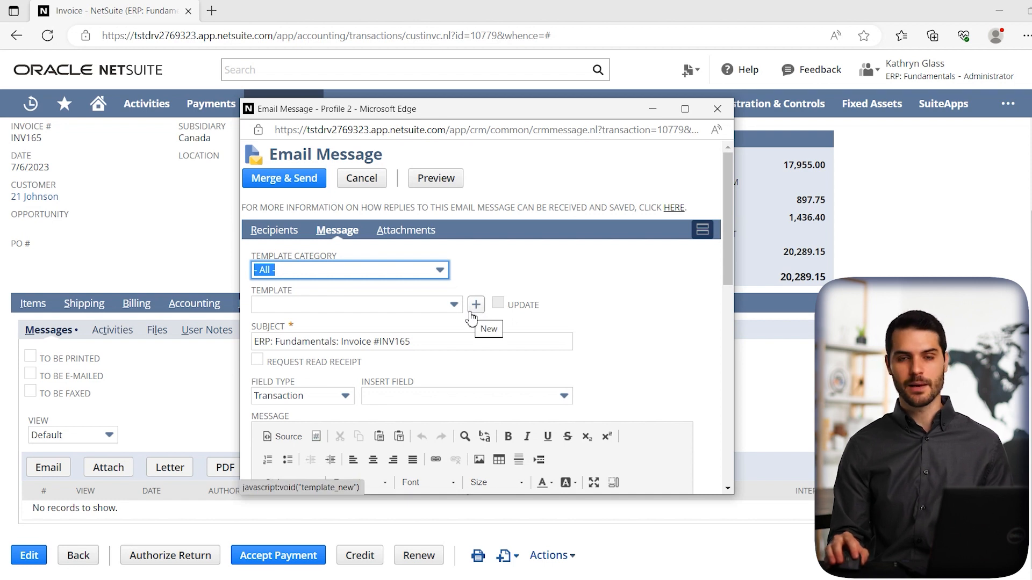
{"action": "mouse_move", "coordinate": [460, 325]}
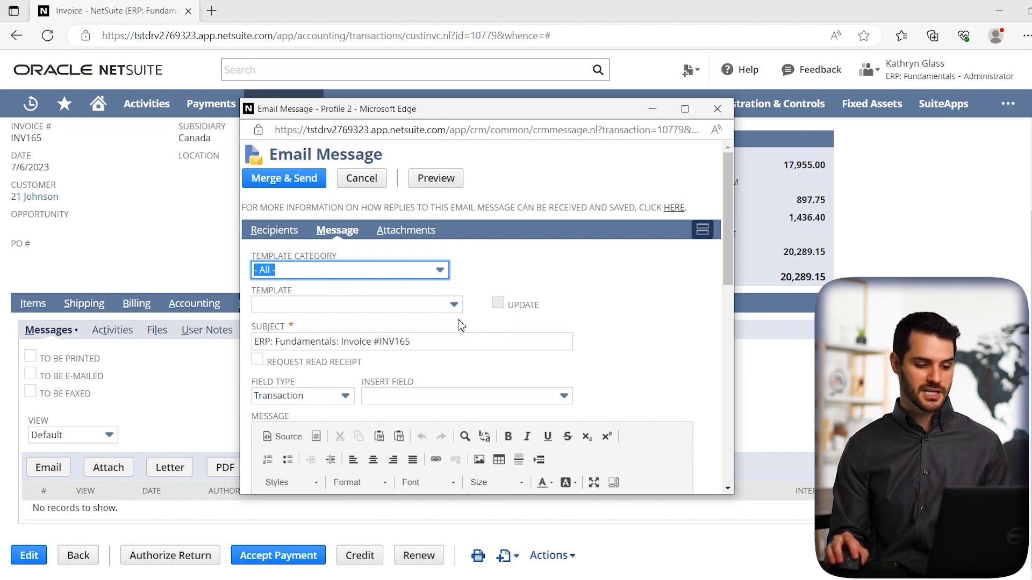
{"action": "left_click", "coordinate": [454, 304]}
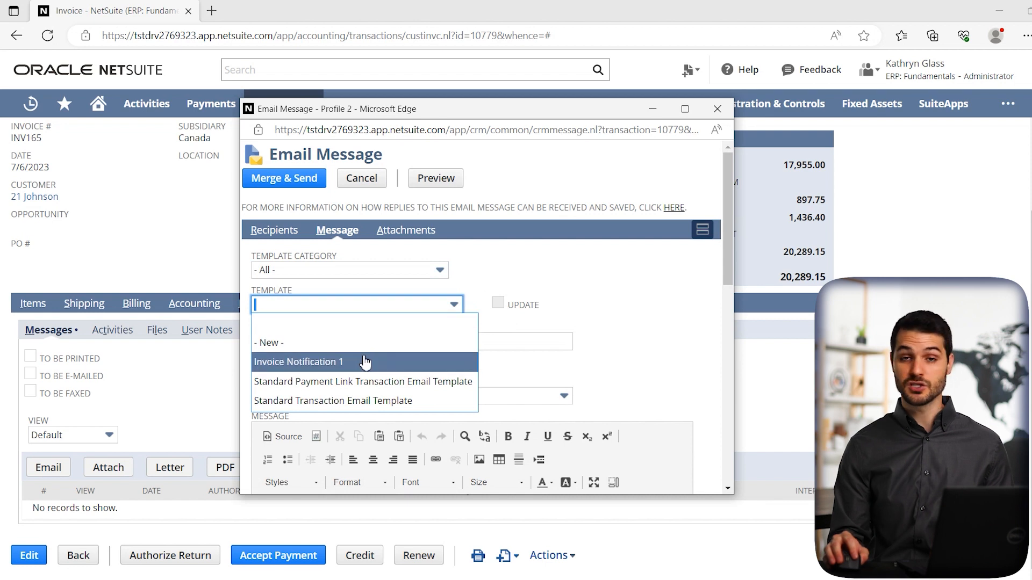
{"action": "left_click", "coordinate": [298, 361]}
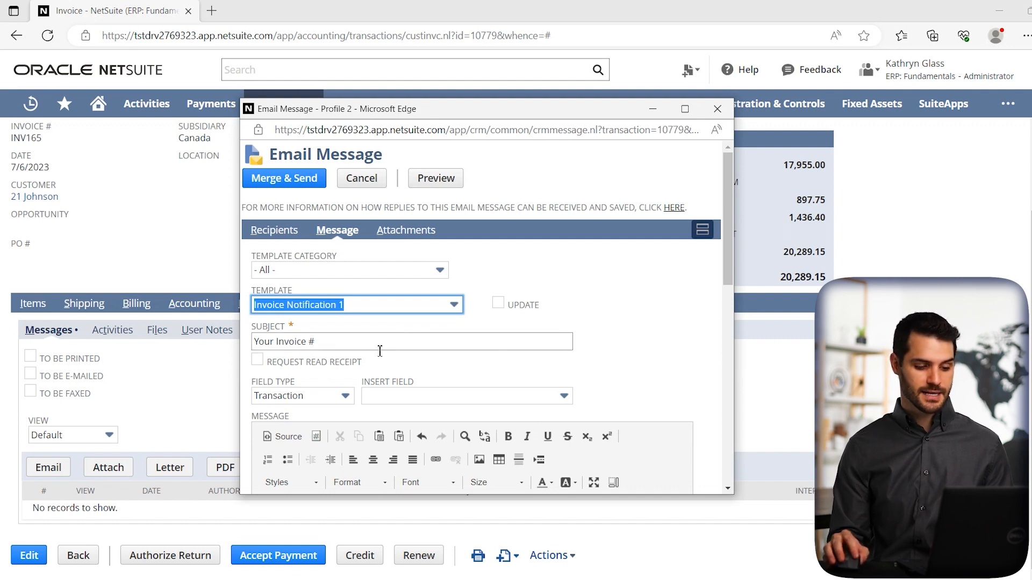
{"action": "scroll", "scroll_direction": "down", "scroll_amount": 3}
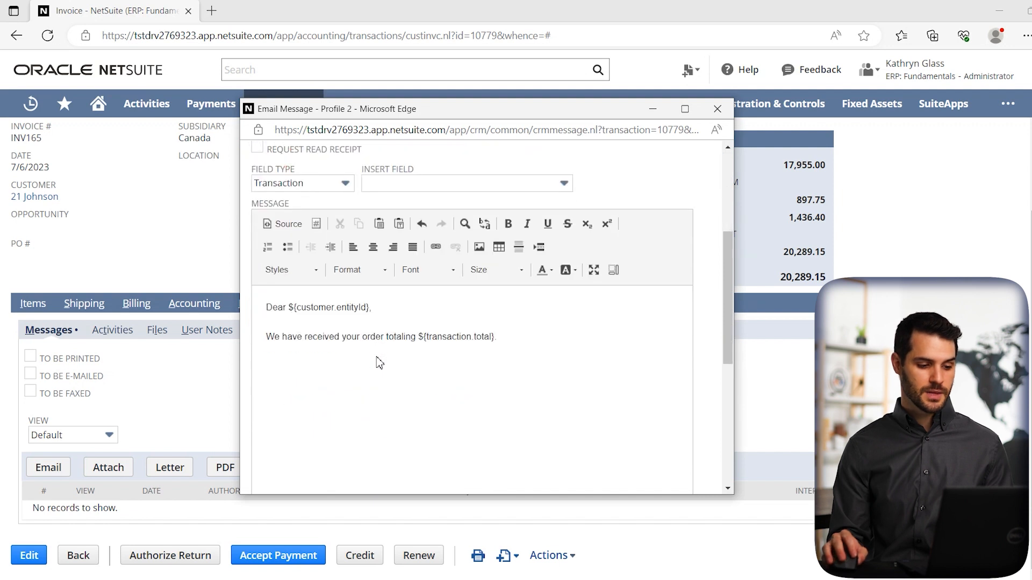
{"action": "mouse_move", "coordinate": [288, 224]}
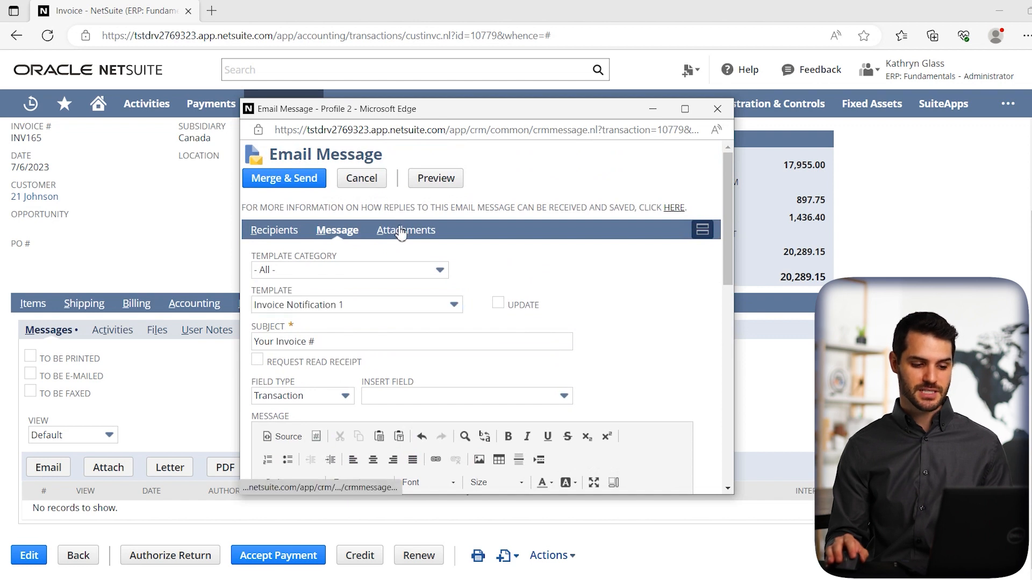
Try PDF for the attached invoice transaction, then revert the format to Default
{"action": "left_click", "coordinate": [406, 230]}
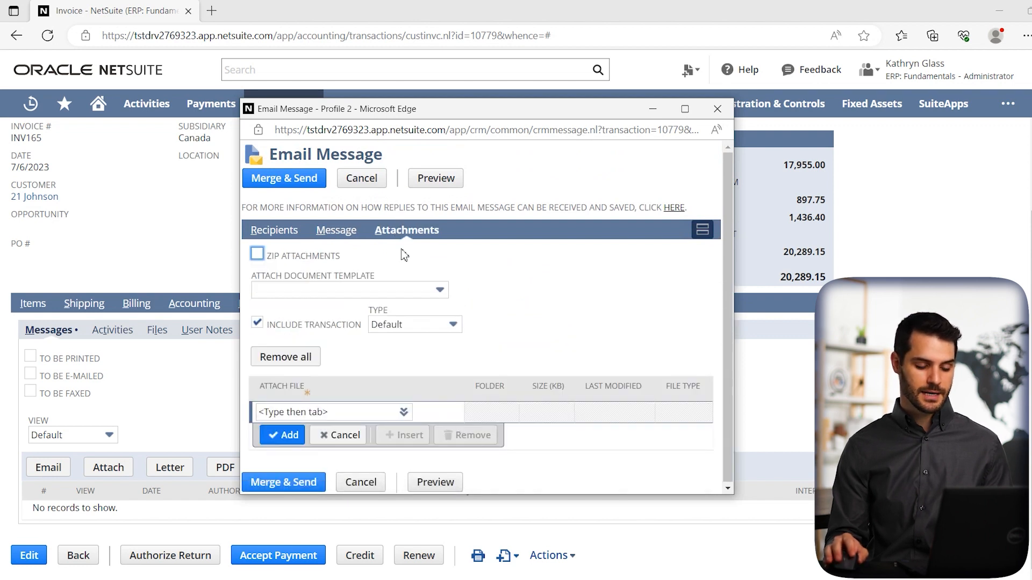
{"action": "mouse_move", "coordinate": [401, 261]}
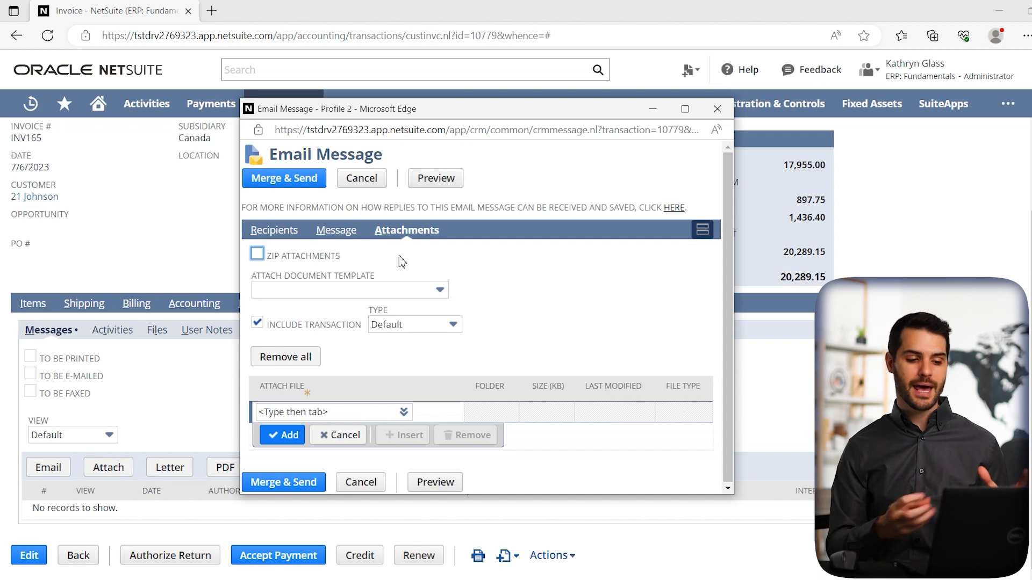
{"action": "mouse_move", "coordinate": [317, 321]}
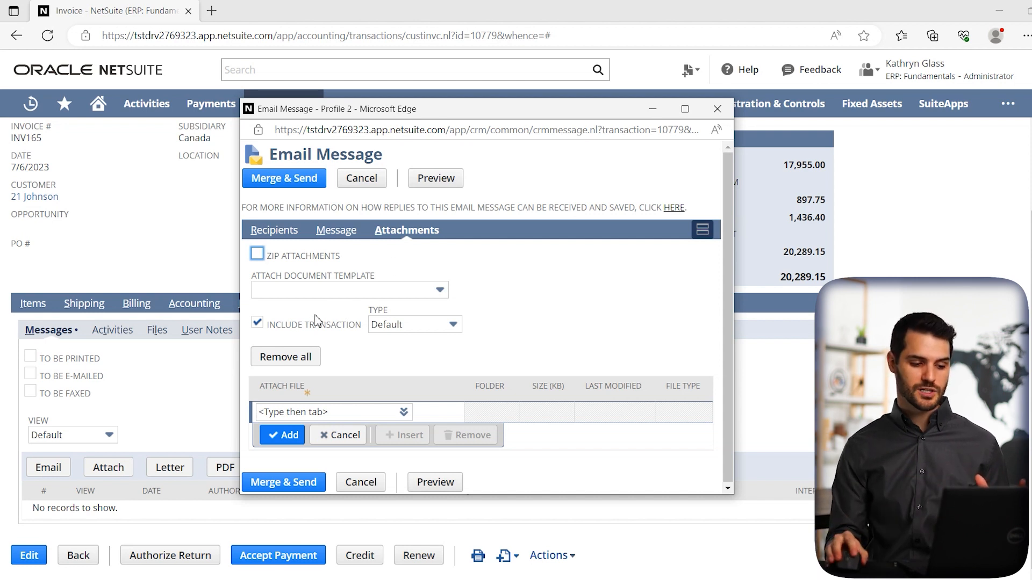
{"action": "mouse_move", "coordinate": [273, 338]}
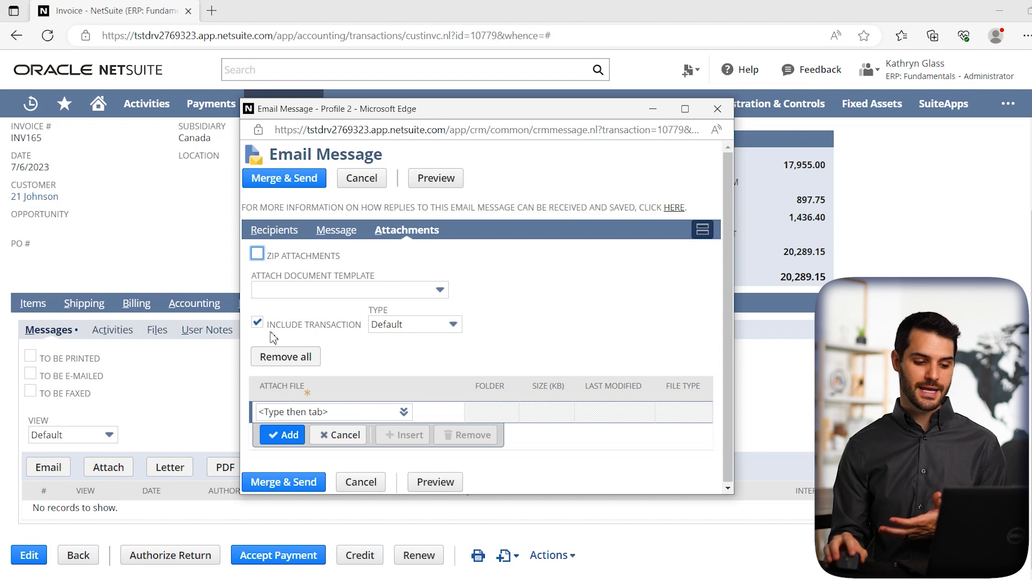
{"action": "mouse_move", "coordinate": [401, 346]}
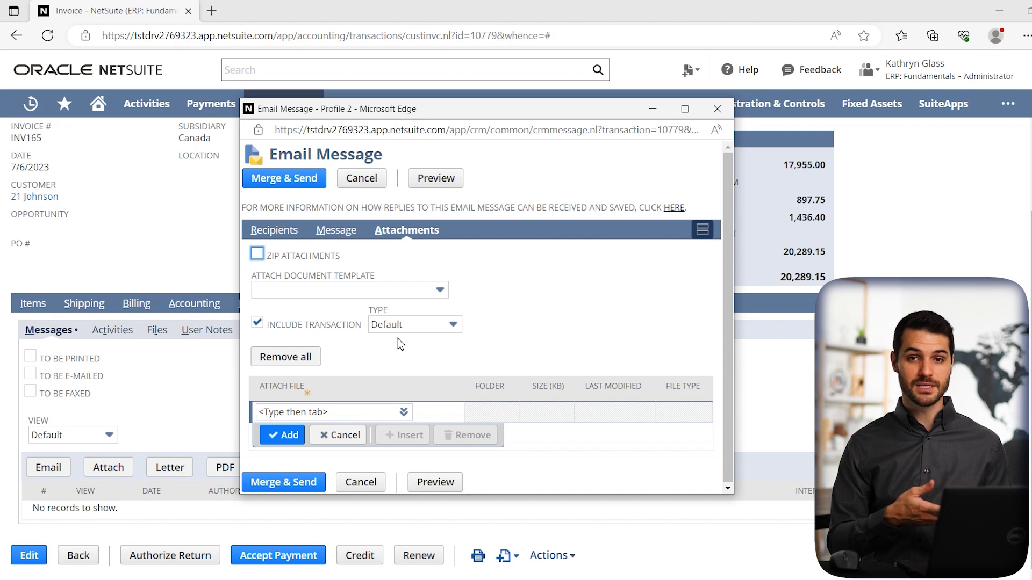
{"action": "left_click", "coordinate": [414, 324]}
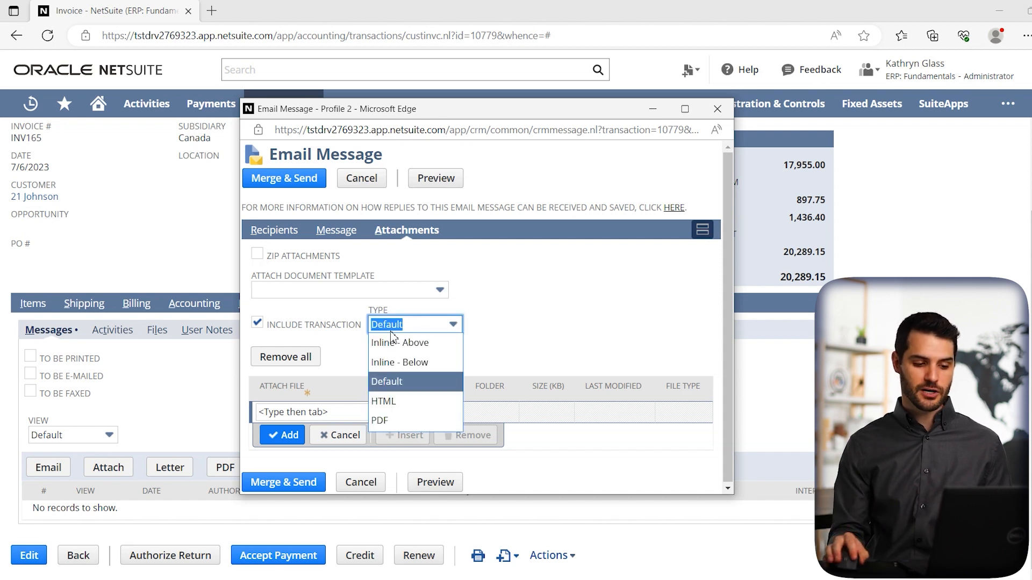
{"action": "mouse_move", "coordinate": [406, 401]}
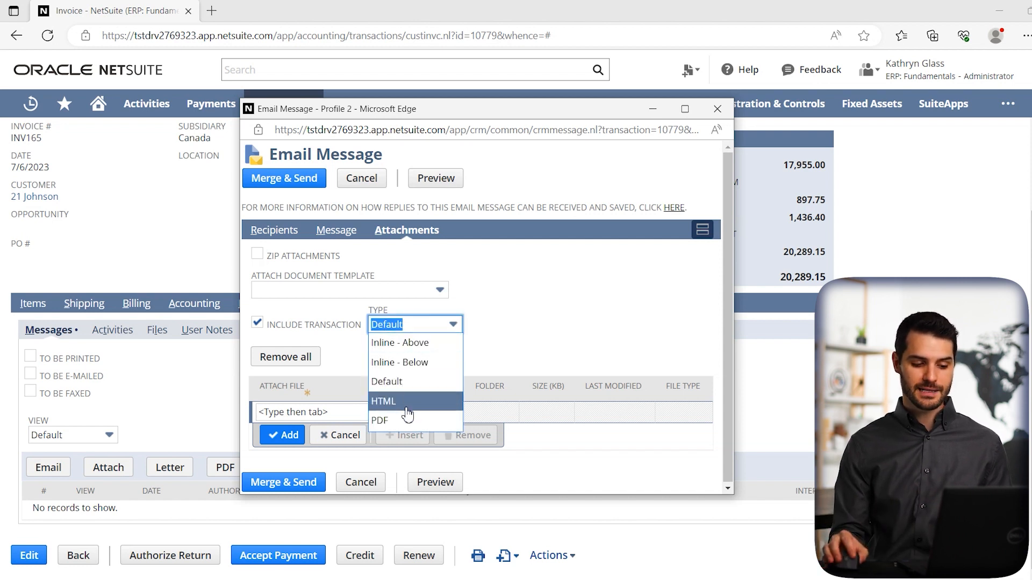
{"action": "left_click", "coordinate": [379, 420]}
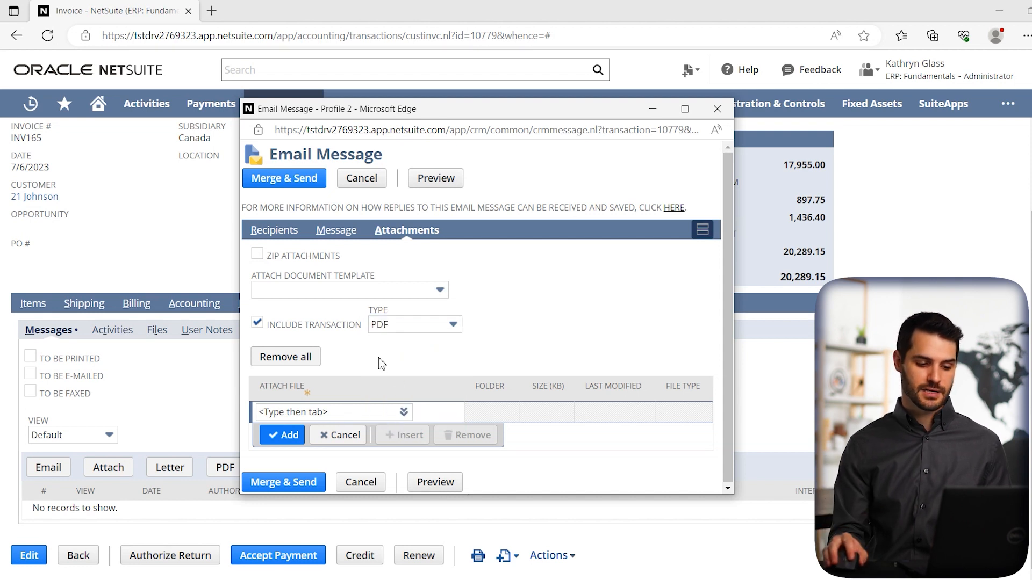
{"action": "left_click", "coordinate": [452, 324]}
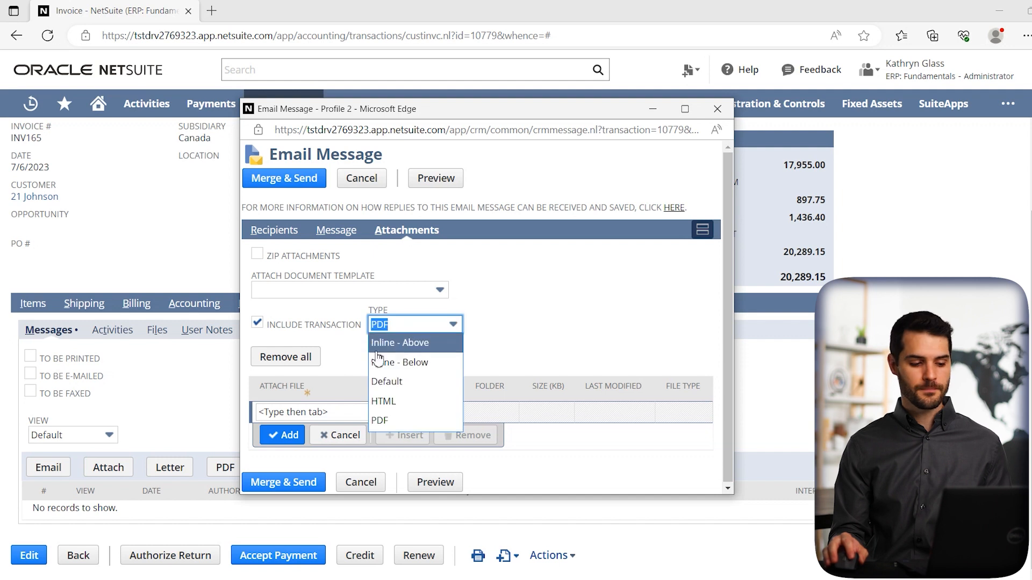
{"action": "left_click", "coordinate": [387, 381]}
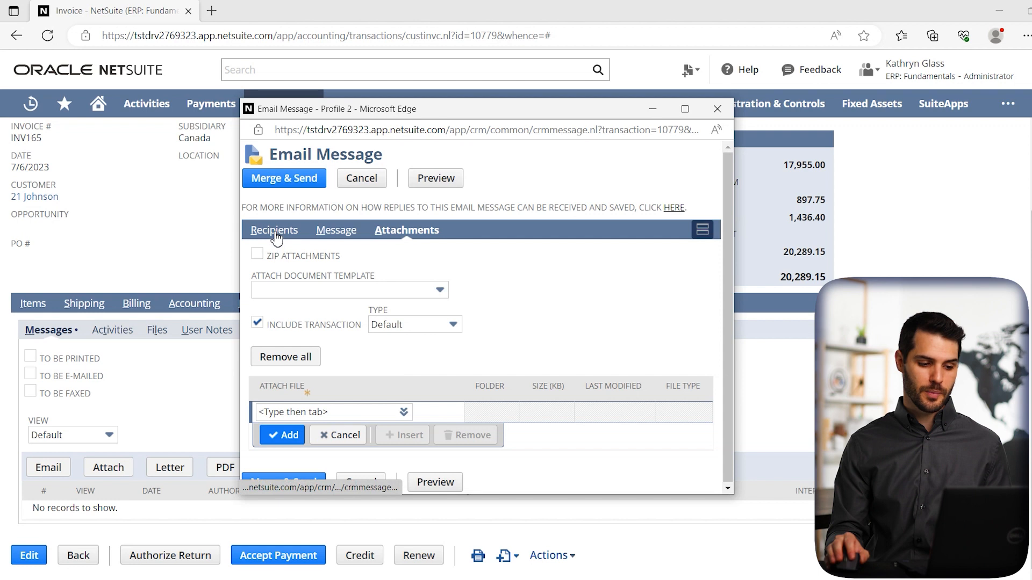
Recheck the recipient and message subtabs, then preview the merged invoice email
{"action": "left_click", "coordinate": [273, 229]}
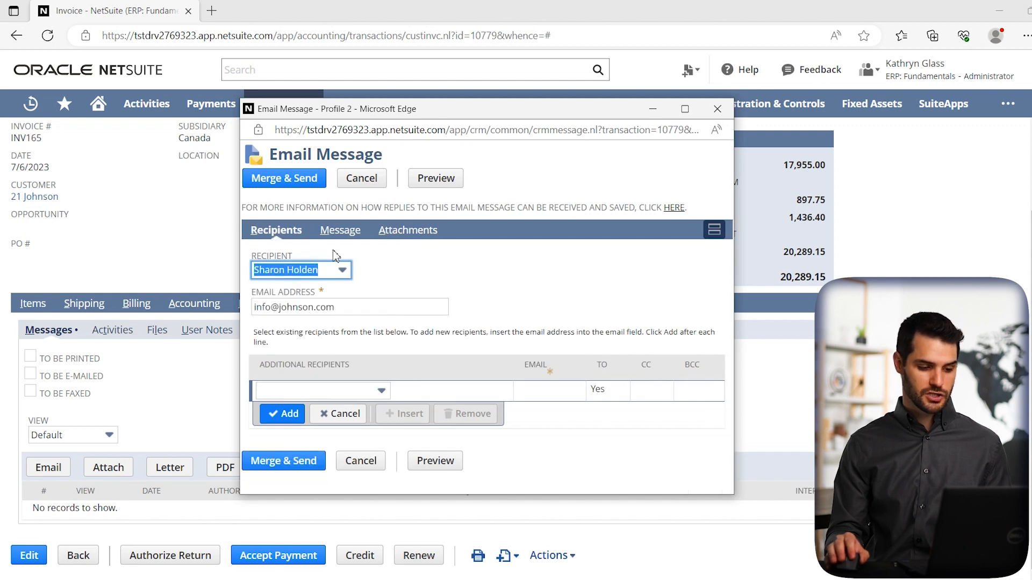
{"action": "left_click", "coordinate": [337, 229]}
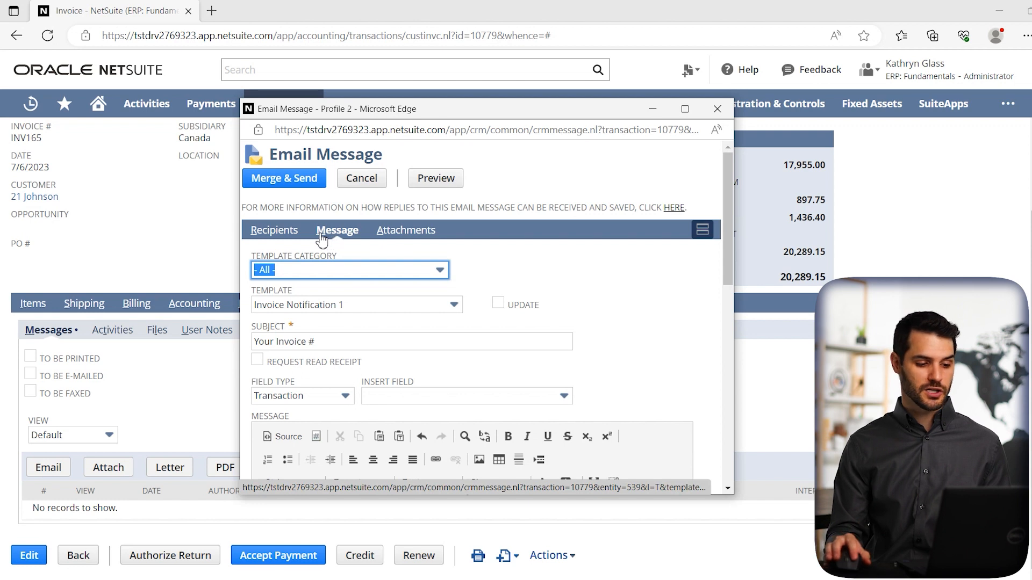
{"action": "left_click", "coordinate": [275, 229]}
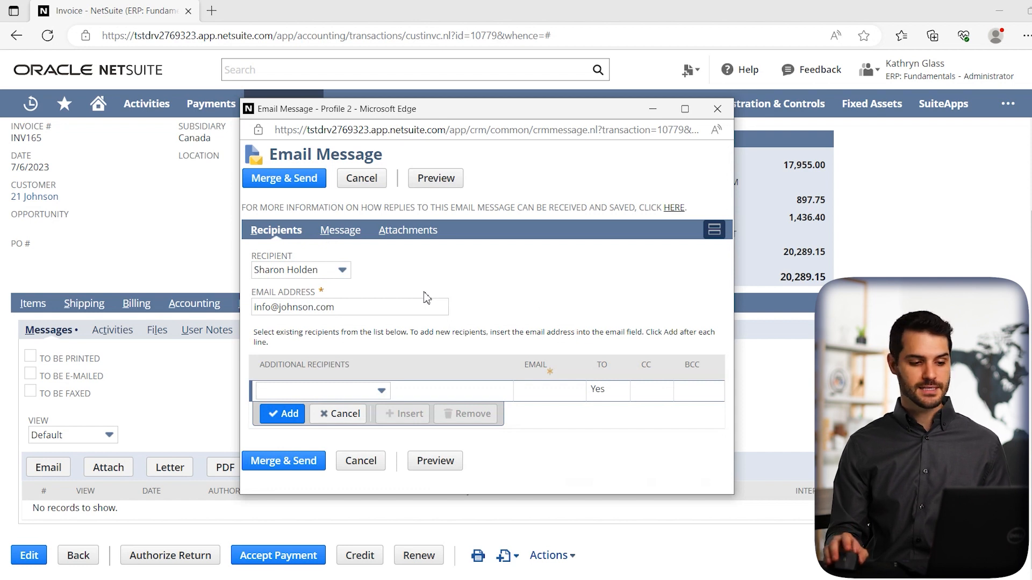
{"action": "left_click", "coordinate": [435, 178]}
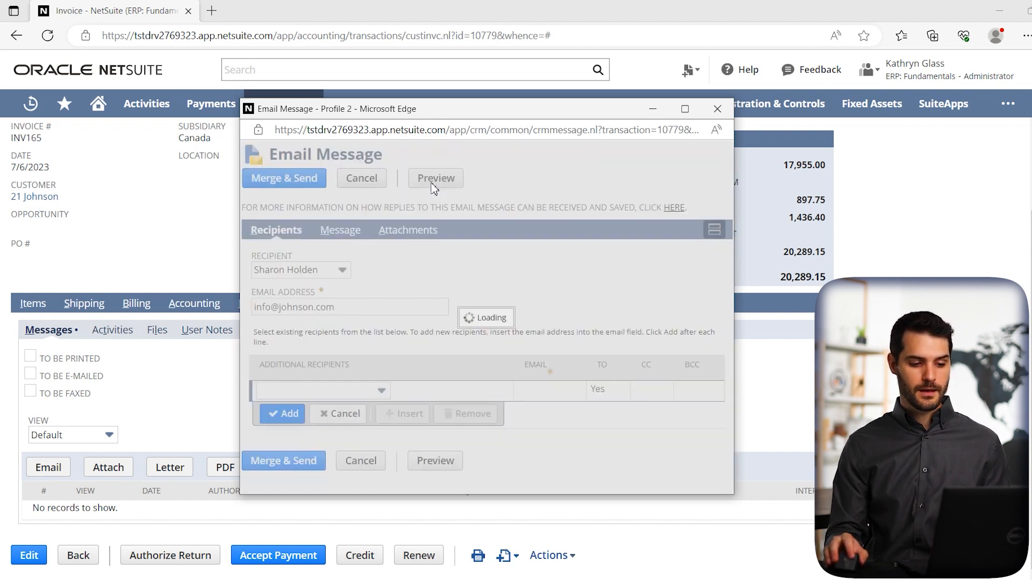
{"action": "left_click", "coordinate": [435, 178]}
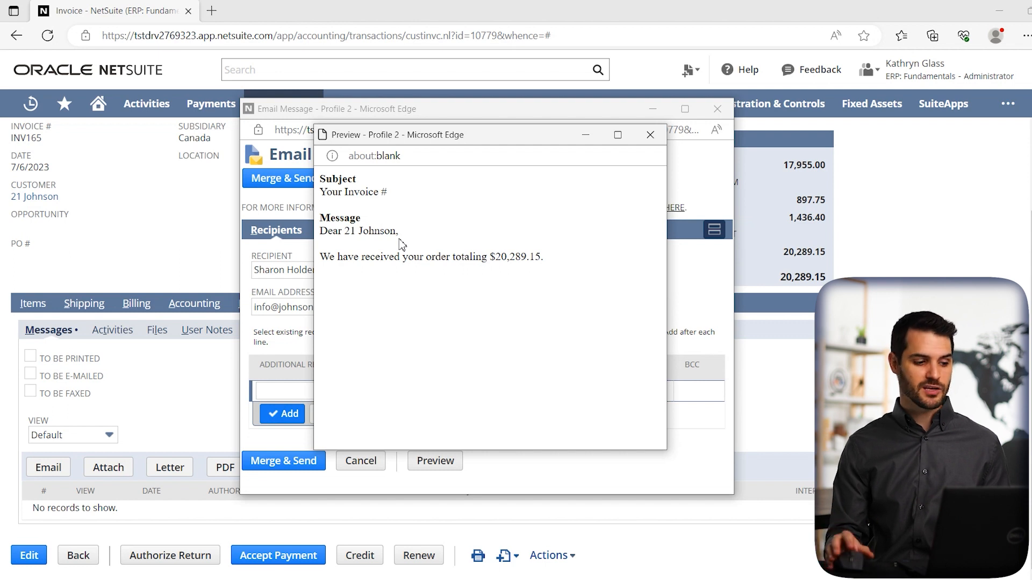
{"action": "mouse_move", "coordinate": [533, 260]}
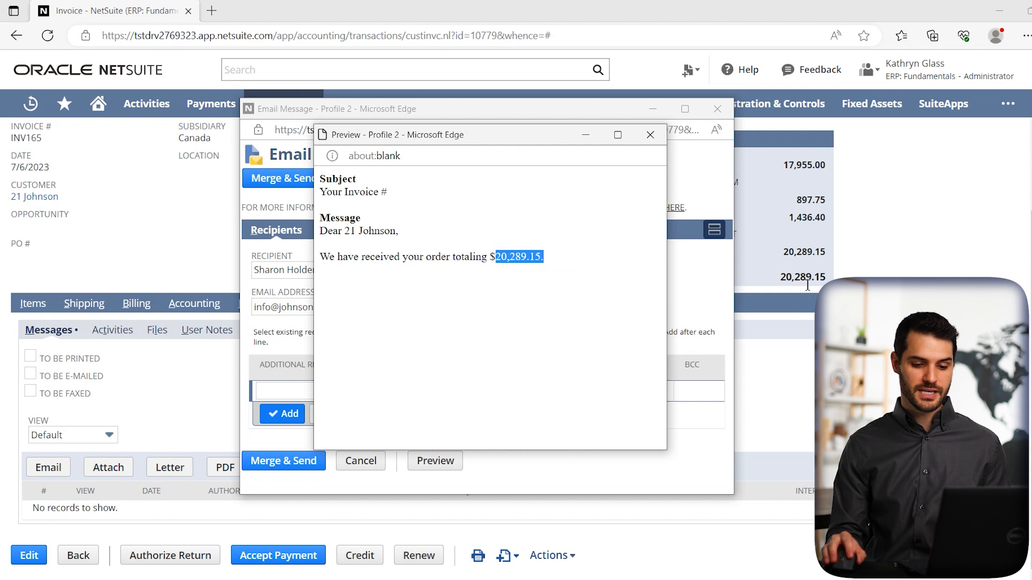
{"action": "mouse_move", "coordinate": [770, 282]}
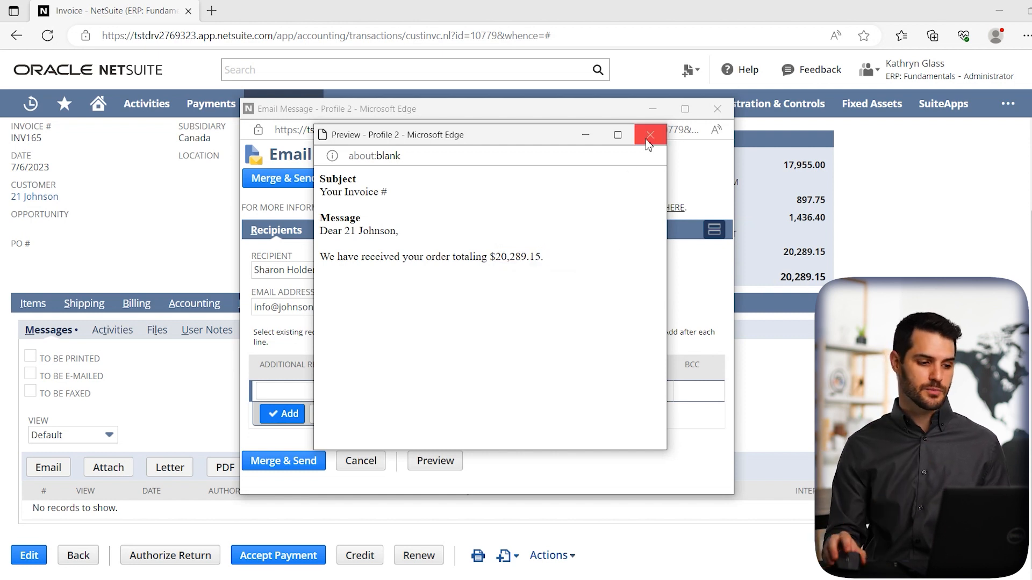
{"action": "mouse_move", "coordinate": [650, 134]}
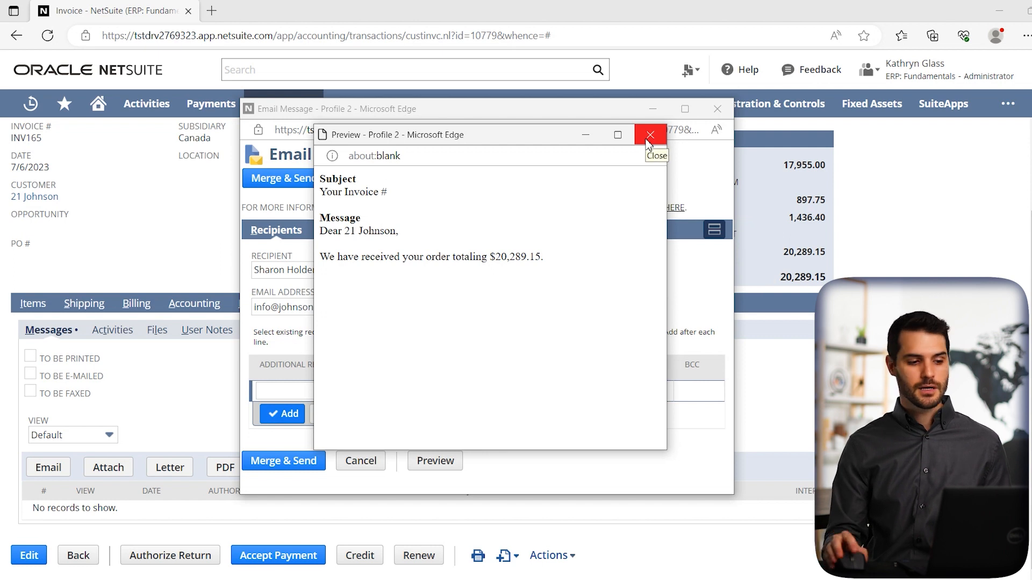
{"action": "left_click", "coordinate": [651, 135]}
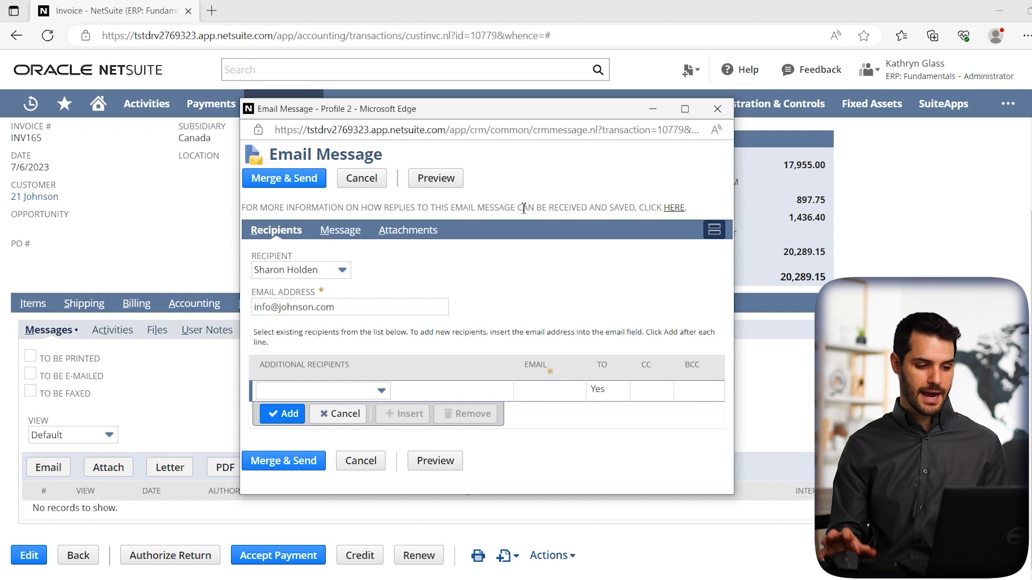
{"action": "mouse_move", "coordinate": [284, 460]}
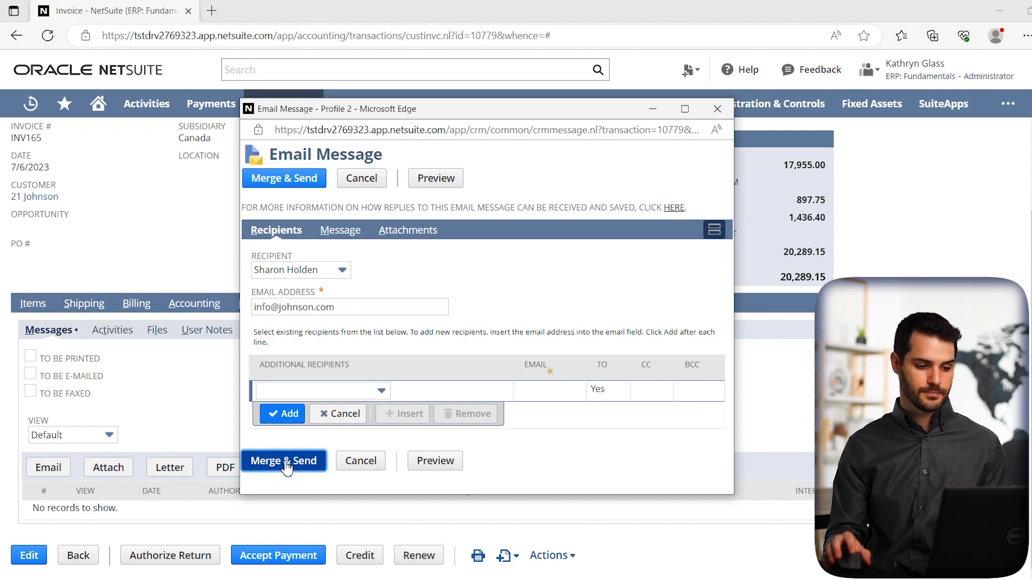
{"action": "left_click", "coordinate": [284, 460]}
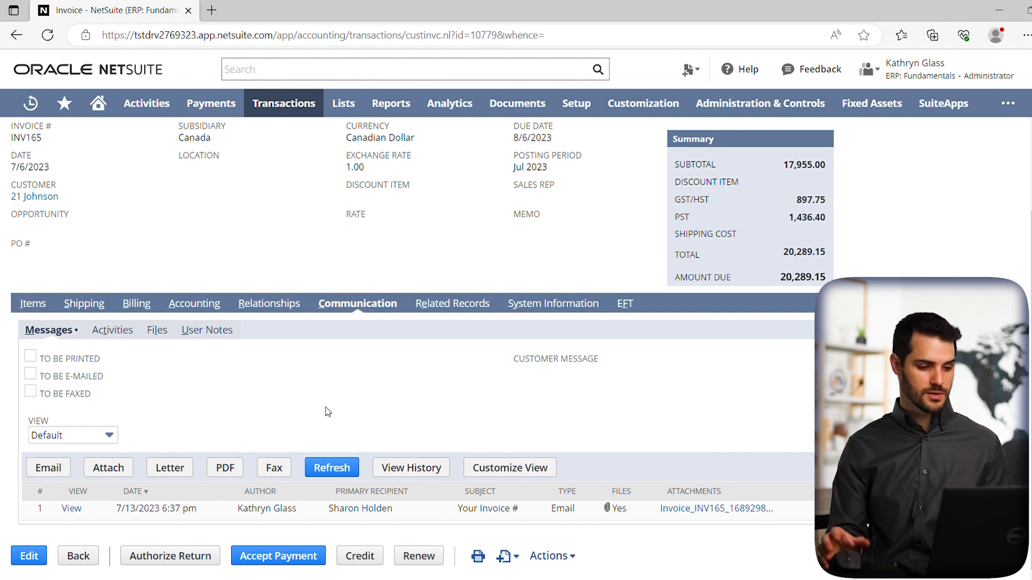
{"action": "mouse_move", "coordinate": [149, 527]}
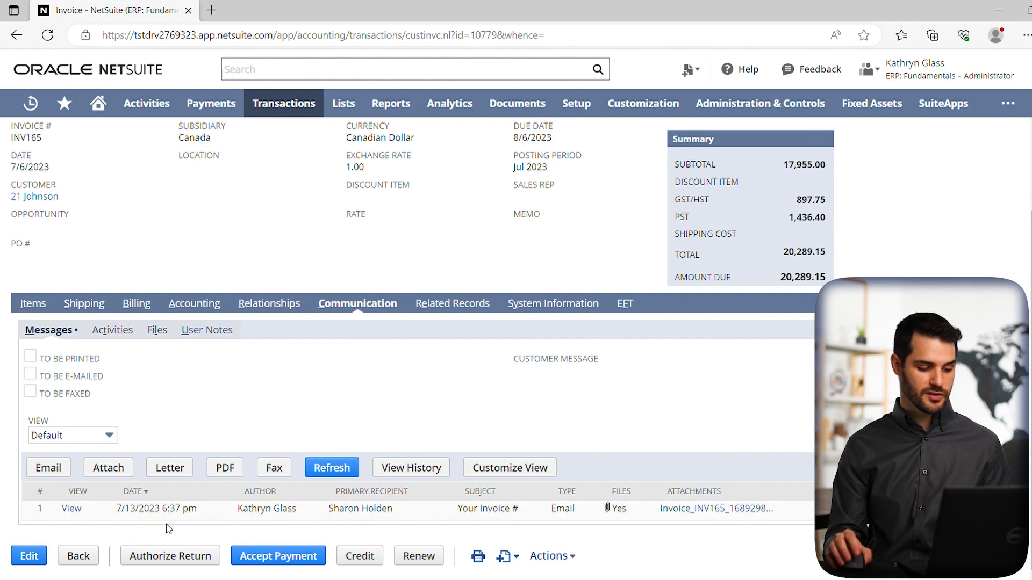
{"action": "mouse_move", "coordinate": [89, 528]}
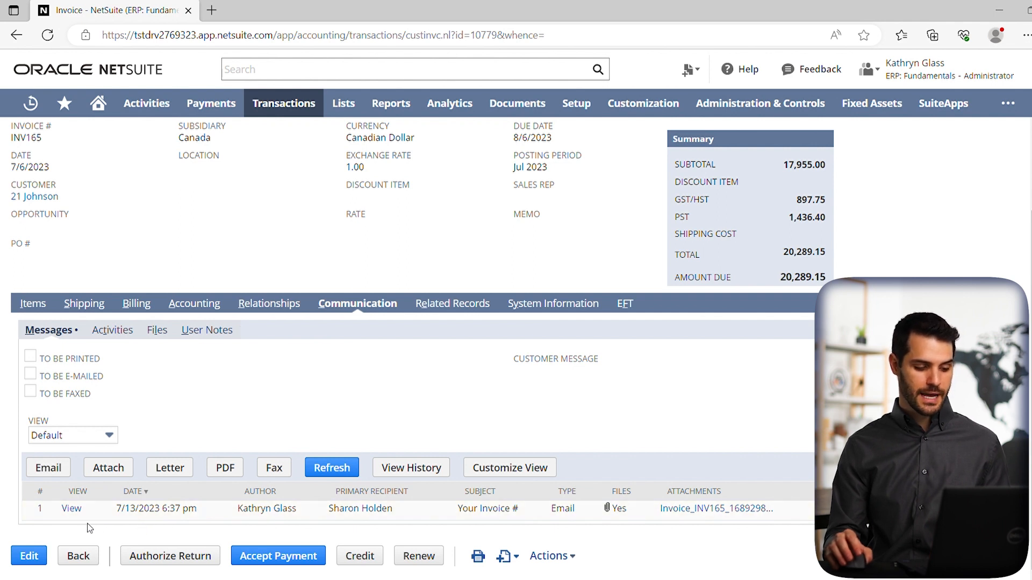
{"action": "mouse_move", "coordinate": [495, 523]}
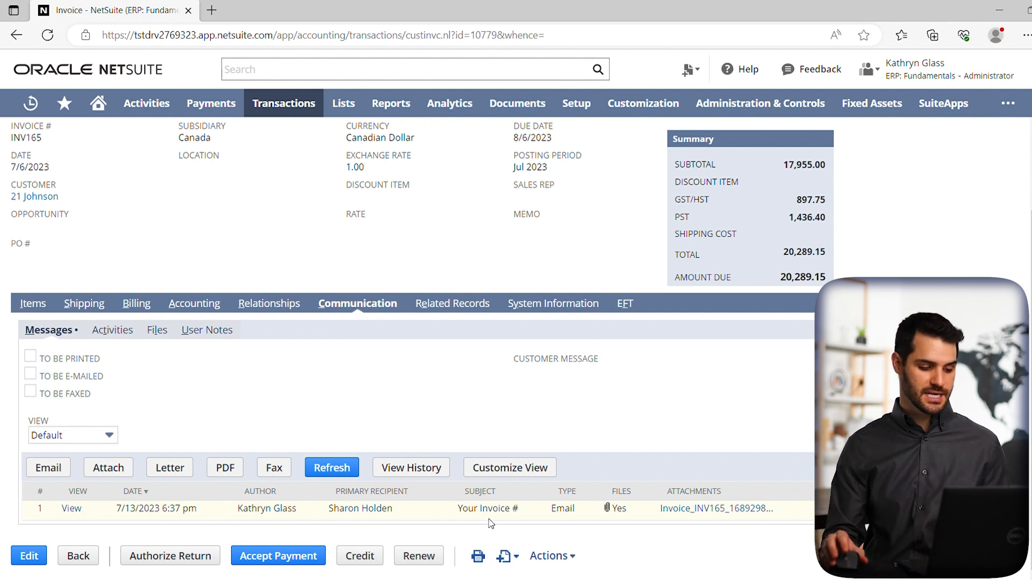
{"action": "mouse_move", "coordinate": [204, 519]}
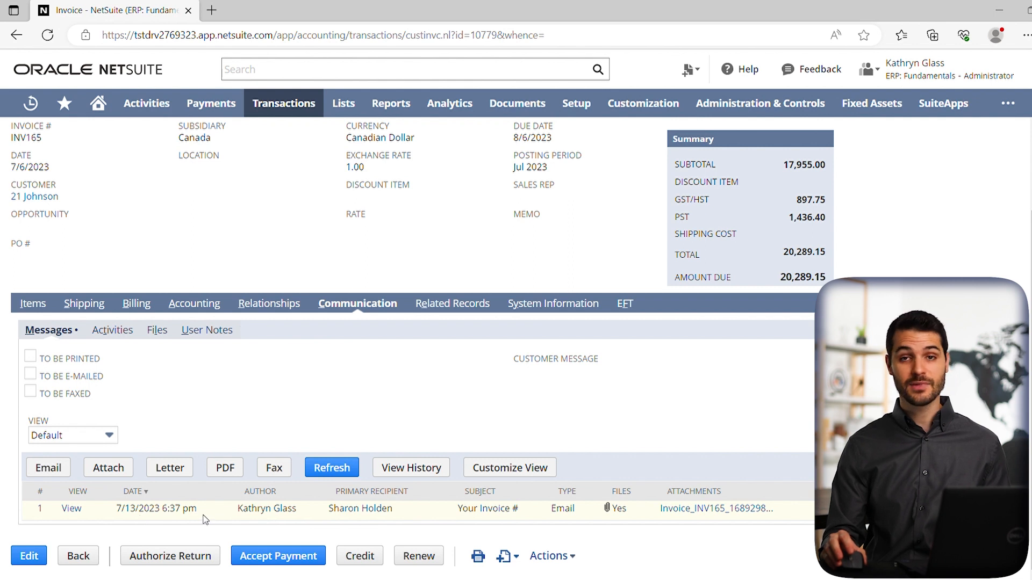
{"action": "mouse_move", "coordinate": [264, 527]}
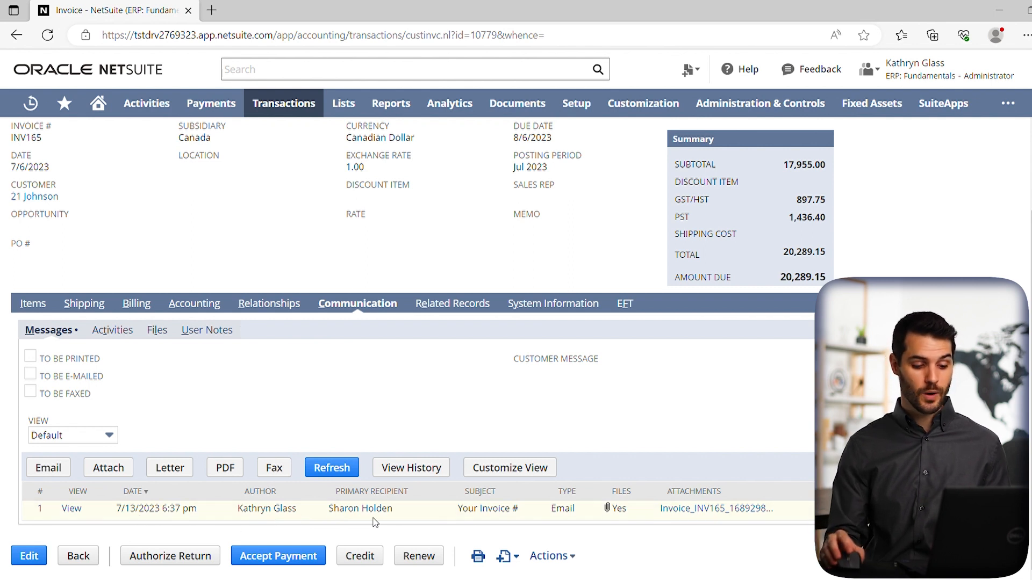
{"action": "mouse_move", "coordinate": [574, 523]}
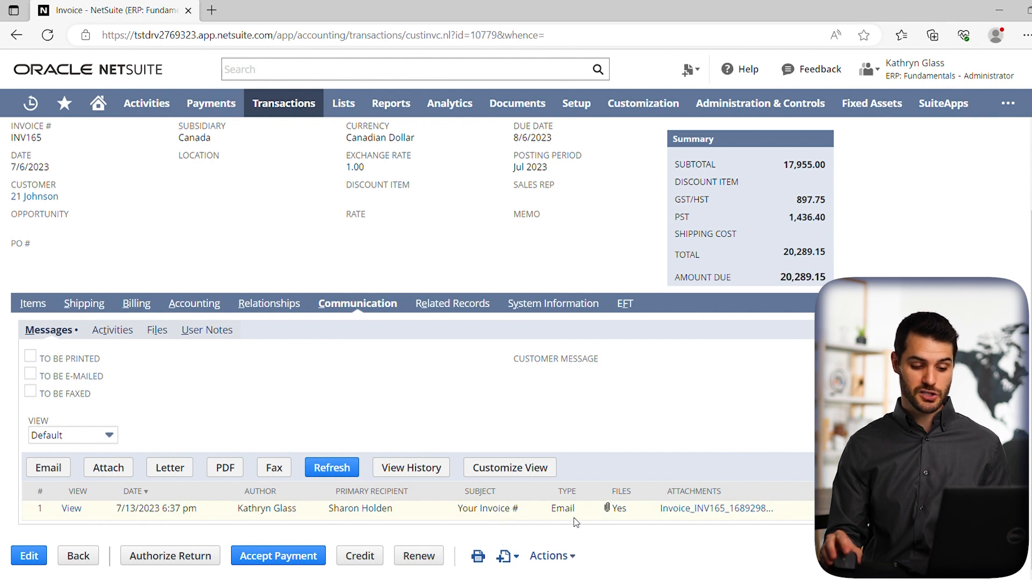
{"action": "mouse_move", "coordinate": [606, 519]}
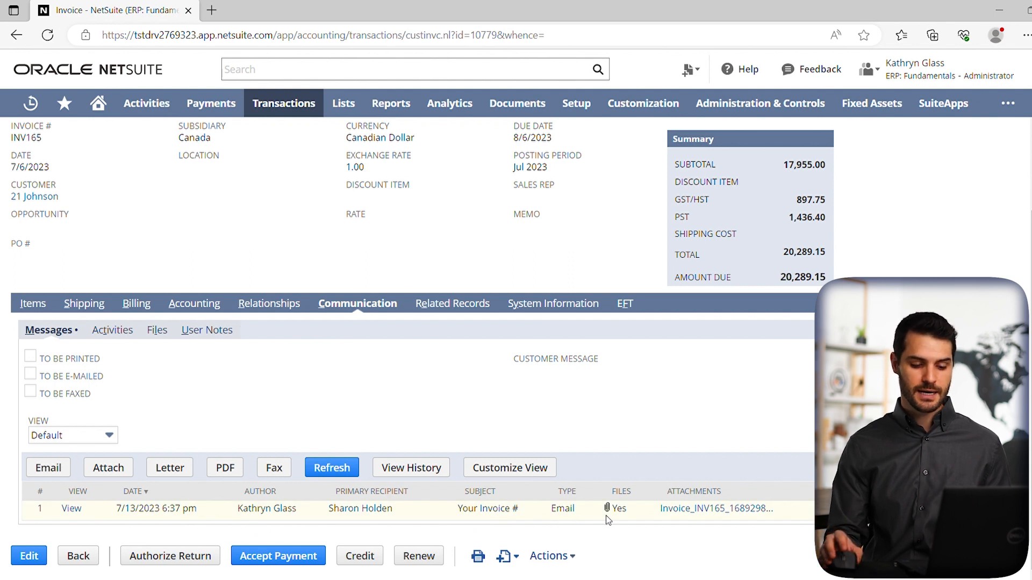
{"action": "mouse_move", "coordinate": [783, 531]}
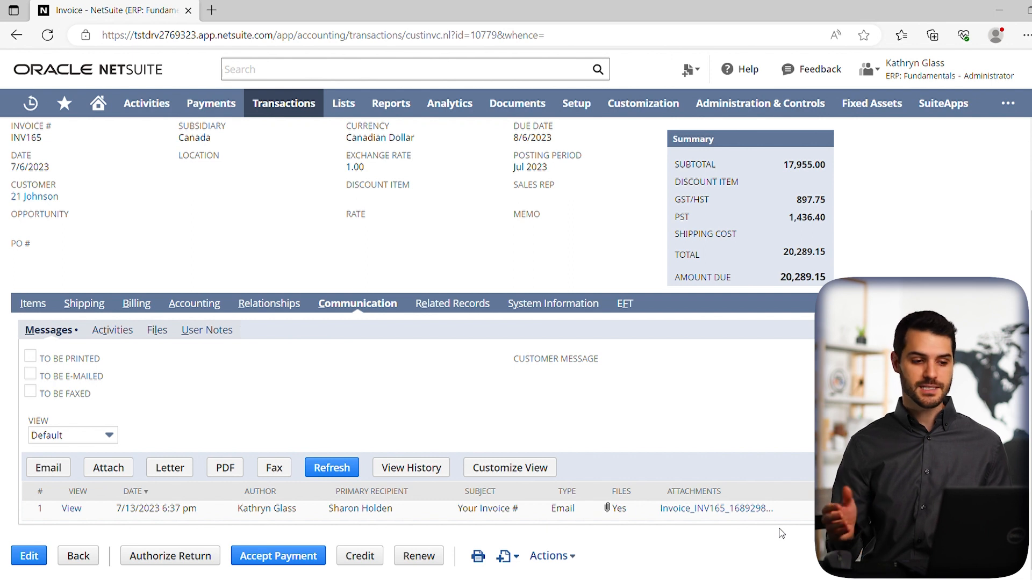
{"action": "mouse_move", "coordinate": [112, 188]}
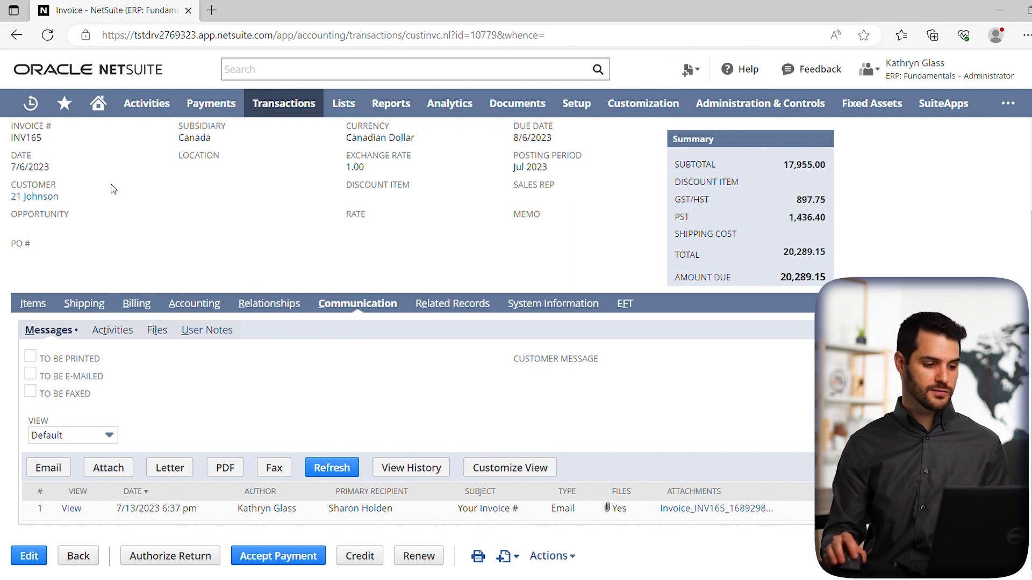
Review the logged Your Invoice # email and its attachment in INV165's Messages
{"action": "left_click", "coordinate": [29, 103]}
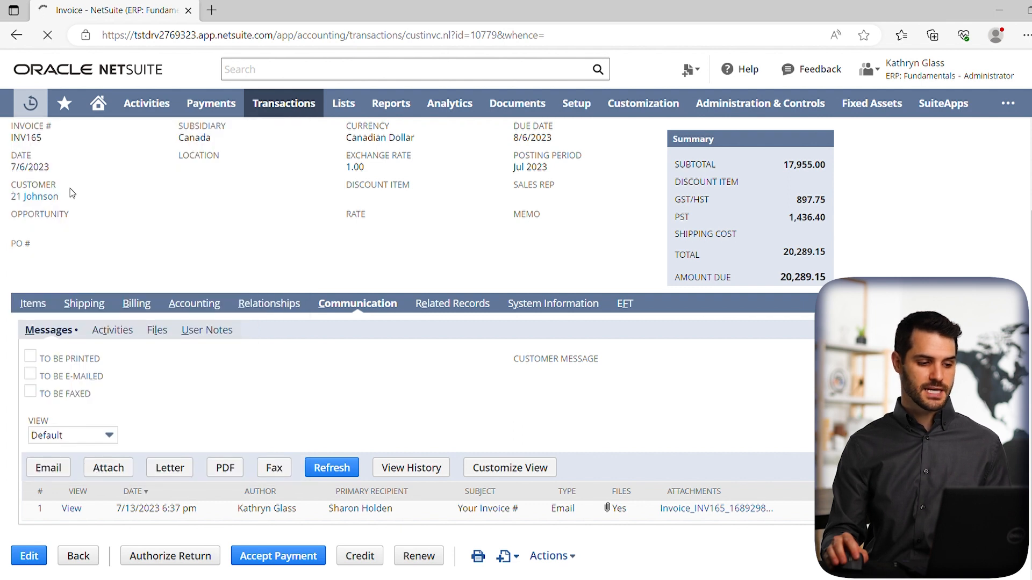
{"action": "left_click", "coordinate": [34, 196]}
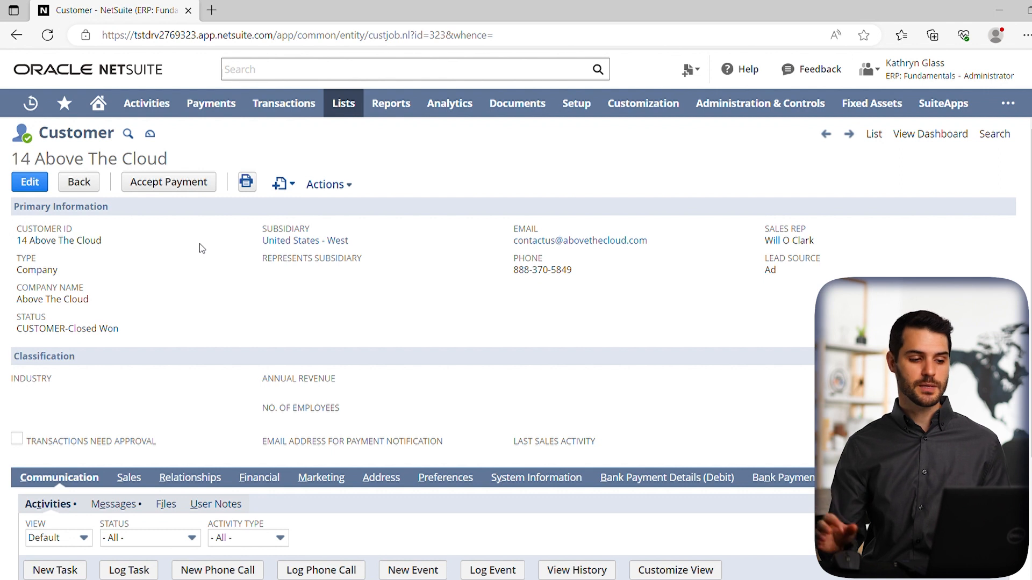
{"action": "scroll", "scroll_direction": "down", "scroll_amount": 3}
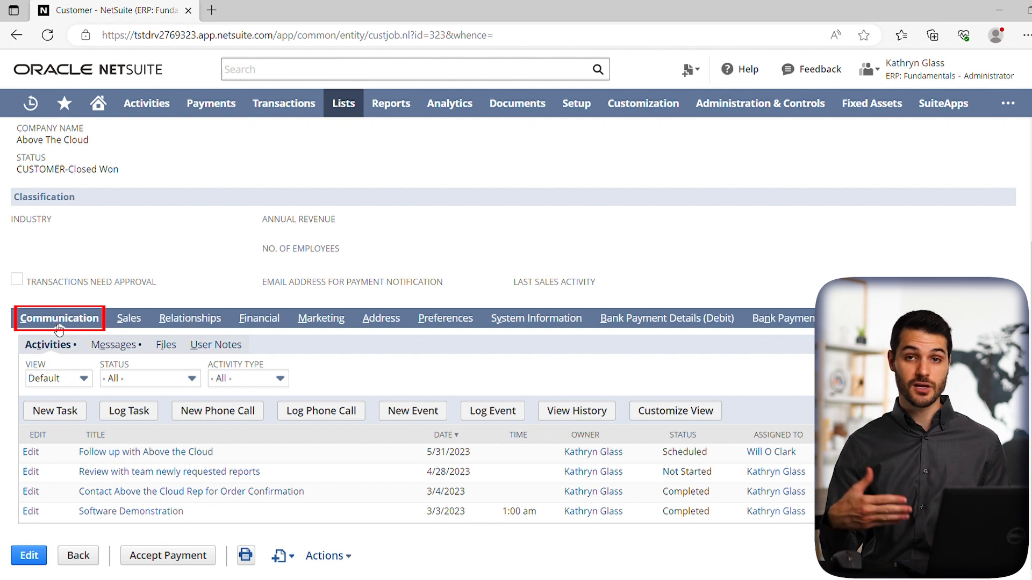
{"action": "mouse_move", "coordinate": [72, 354]}
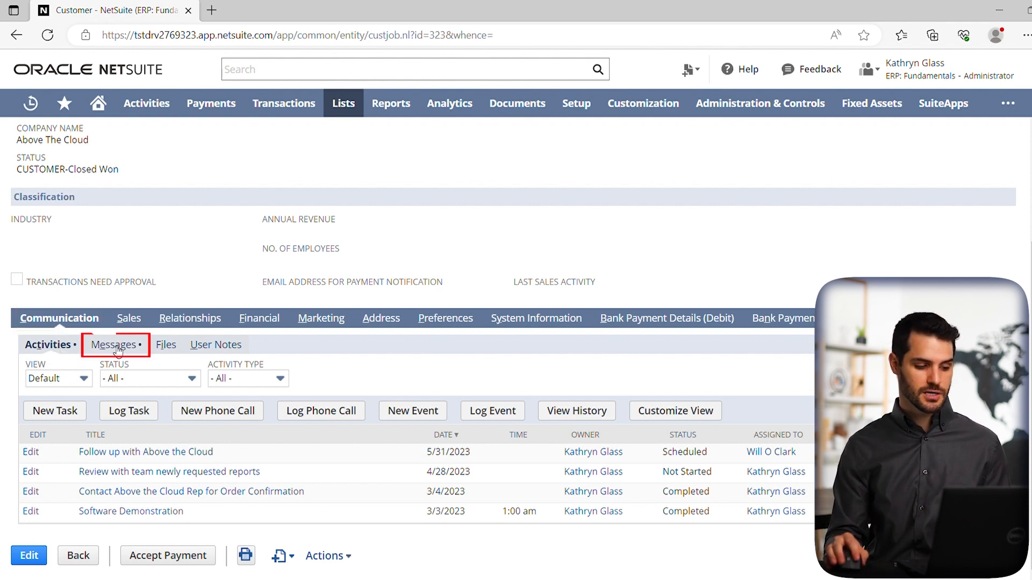
{"action": "left_click", "coordinate": [111, 344]}
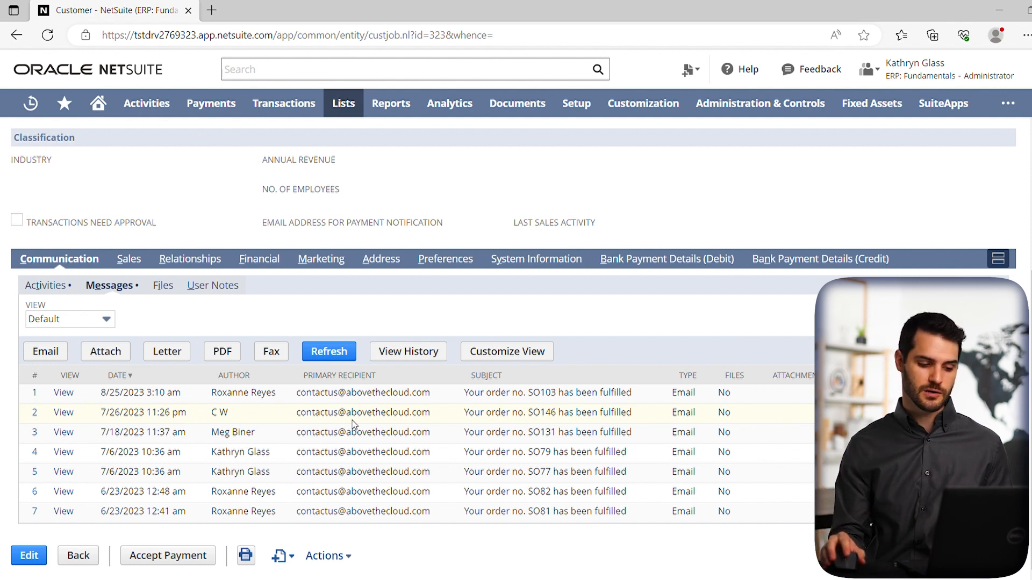
{"action": "mouse_move", "coordinate": [284, 441]}
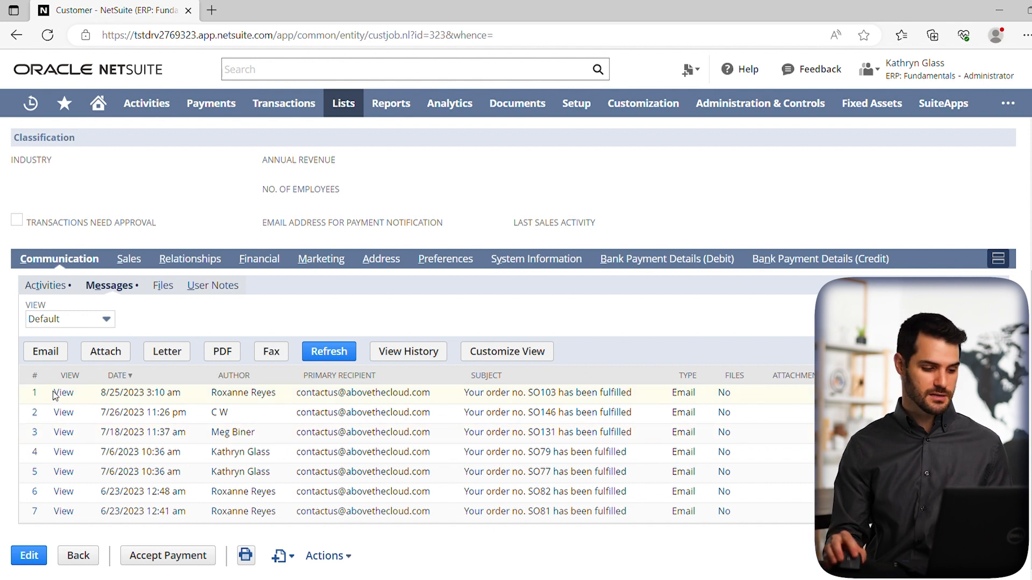
{"action": "left_click", "coordinate": [64, 392]}
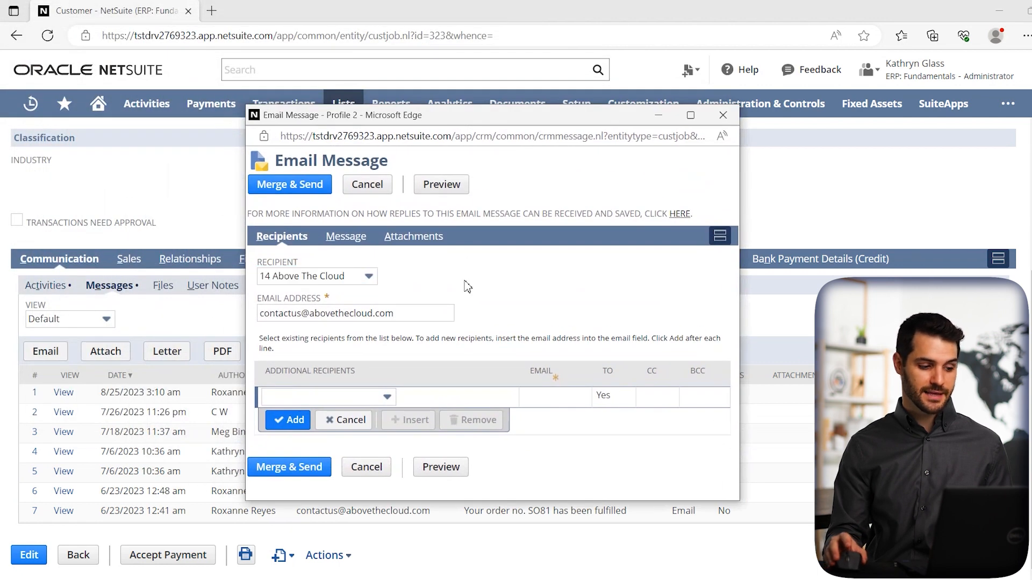
{"action": "mouse_move", "coordinate": [458, 308]}
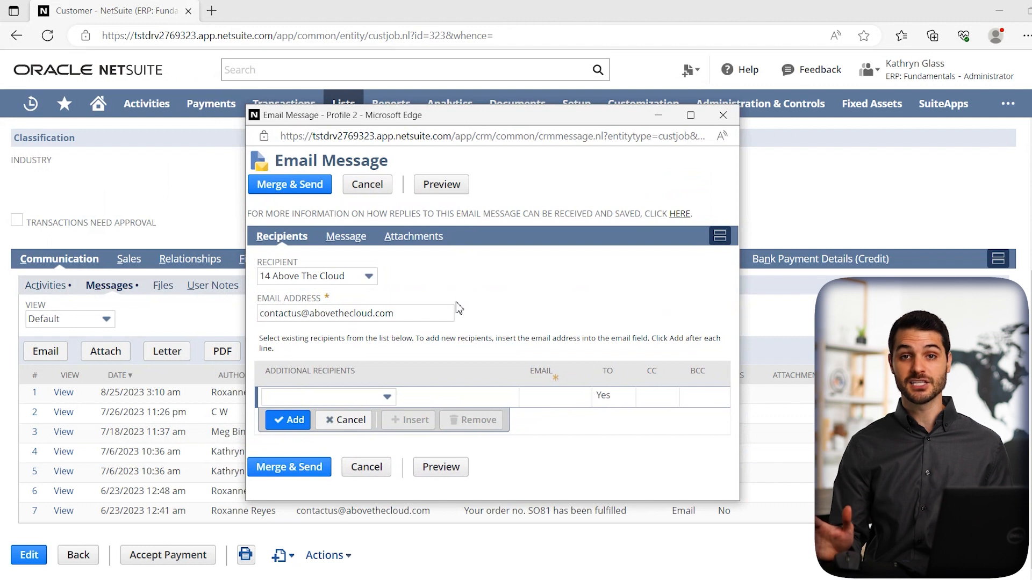
{"action": "mouse_move", "coordinate": [722, 114]}
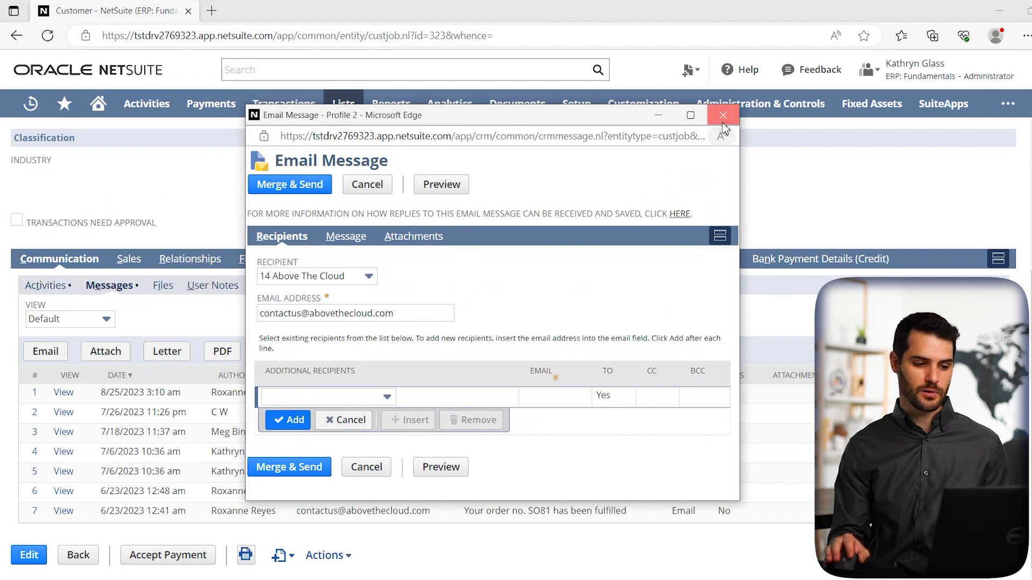
Discard the new customer email and show the Preferences tab (email preference Default)
{"action": "left_click", "coordinate": [723, 115]}
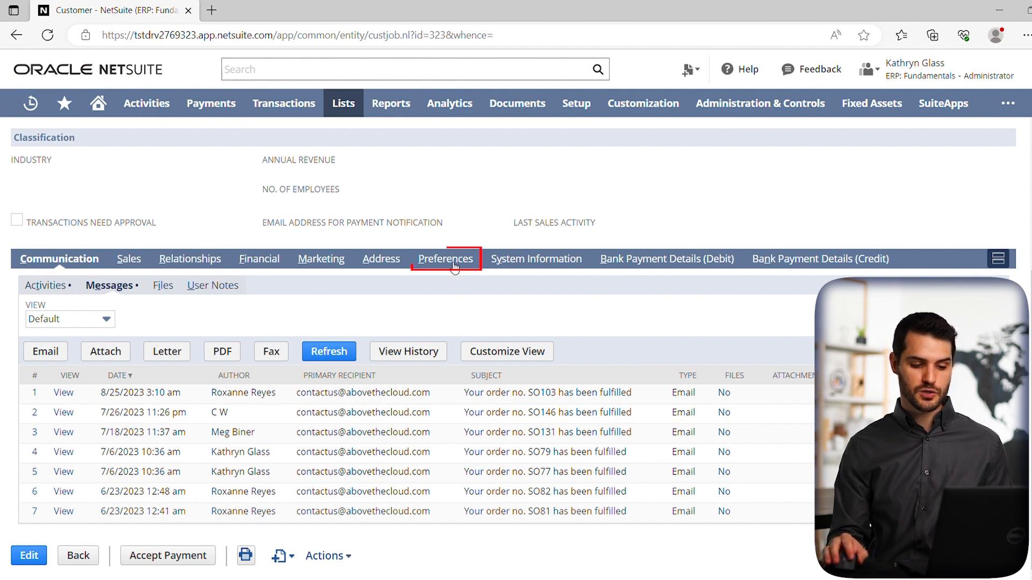
{"action": "left_click", "coordinate": [445, 258]}
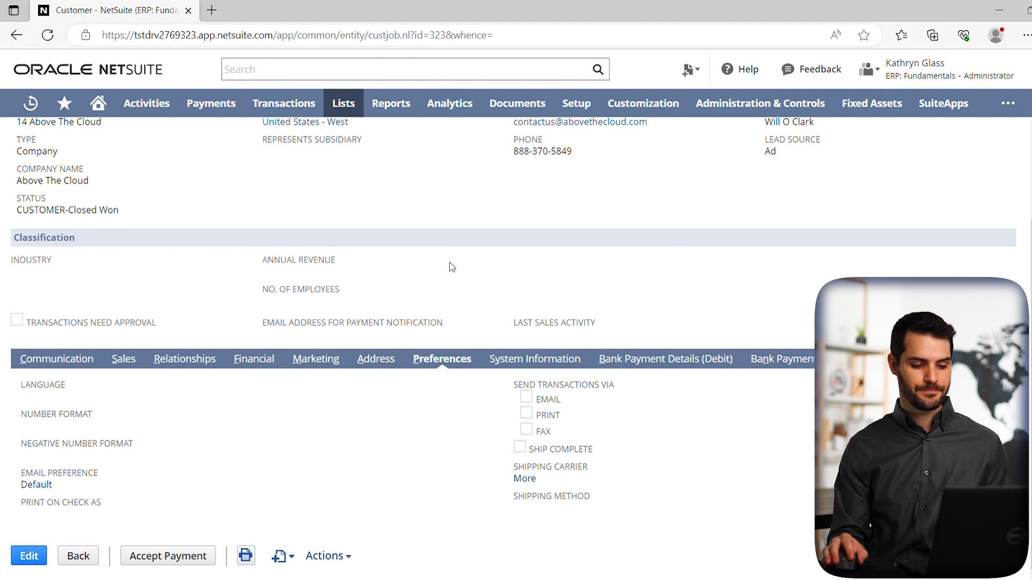
{"action": "mouse_move", "coordinate": [495, 395]}
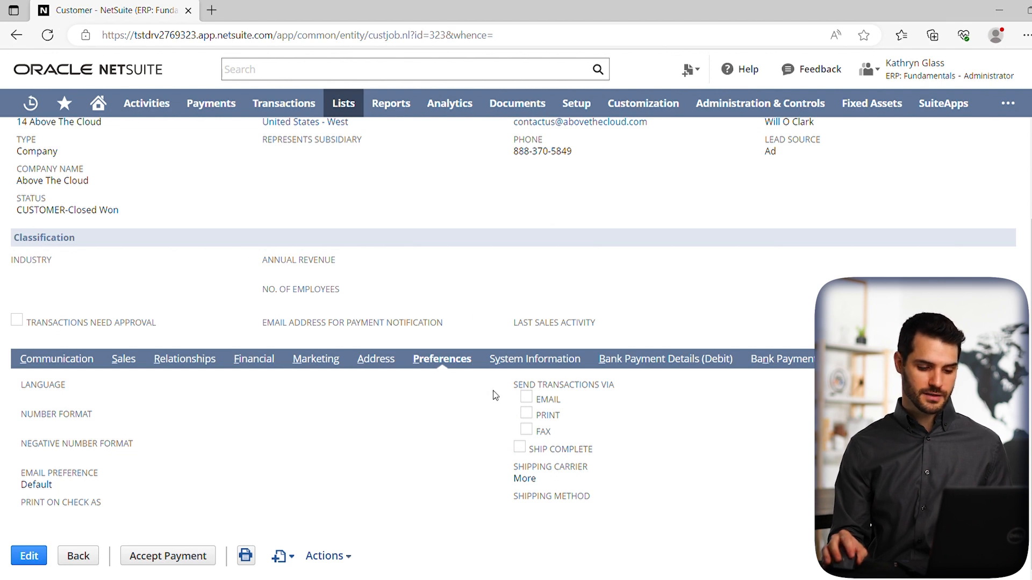